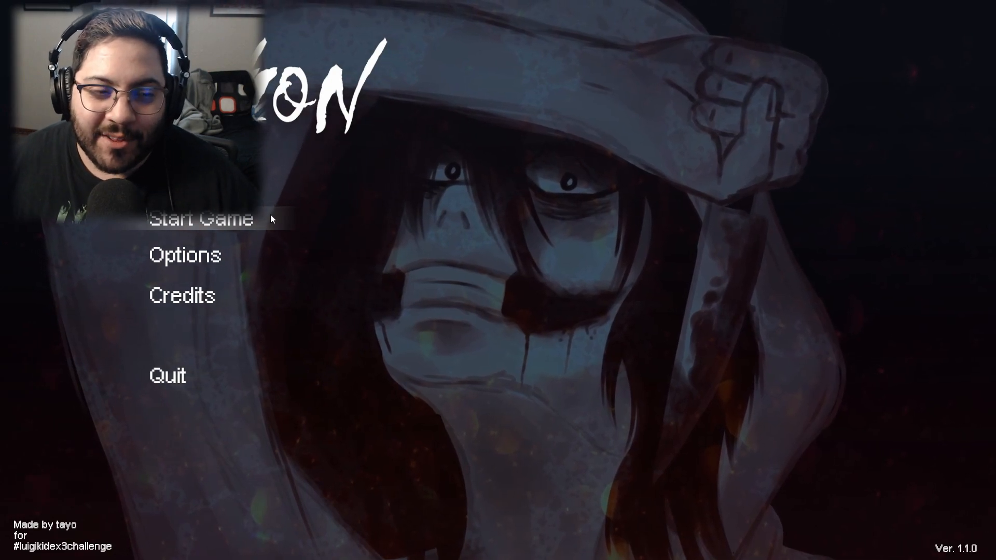
Select Start Game on the main menu to begin the hallway intro.
{"action": "left_click", "coordinate": [202, 219]}
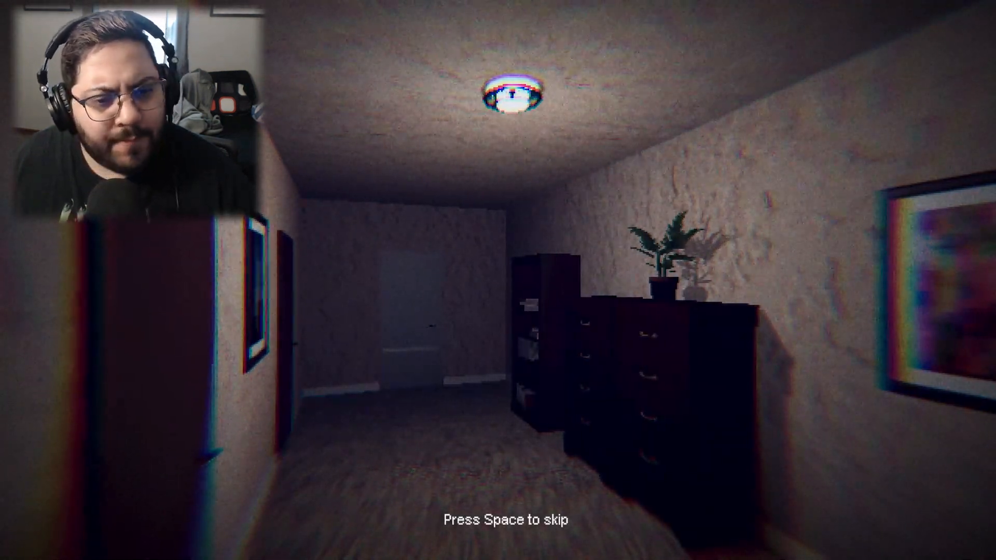
{"action": "key", "text": "space"}
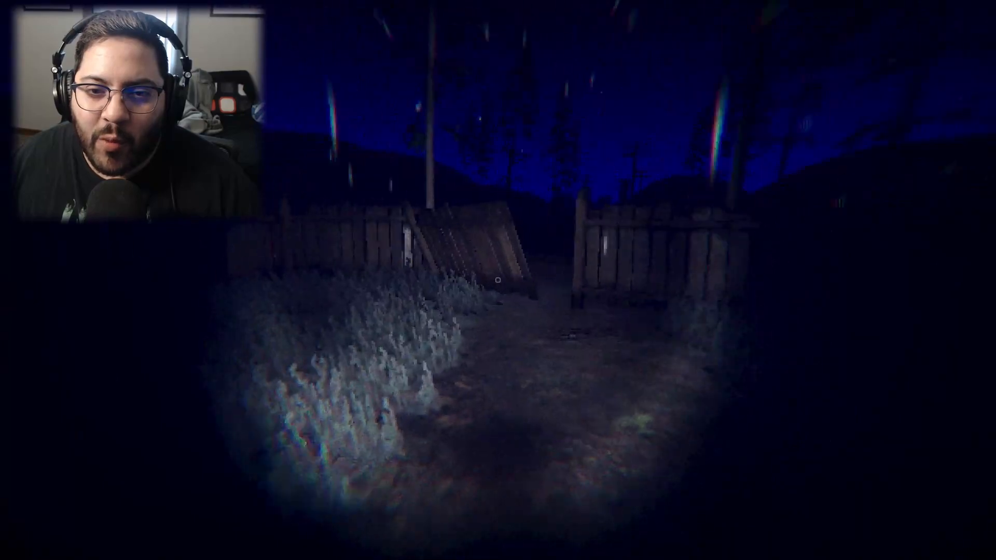
{"action": "mouse_move", "coordinate": [498, 281]}
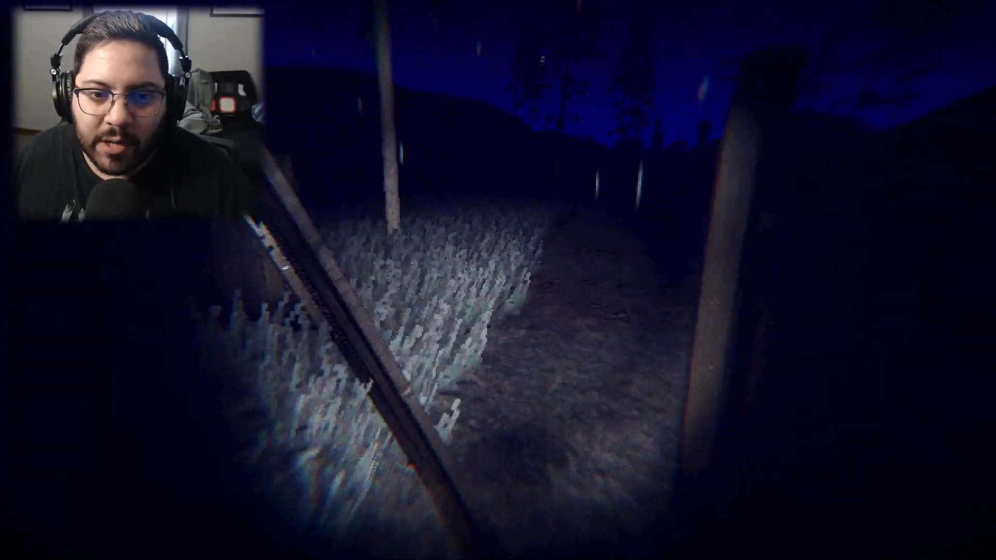
{"action": "mouse_move", "coordinate": [498, 280]}
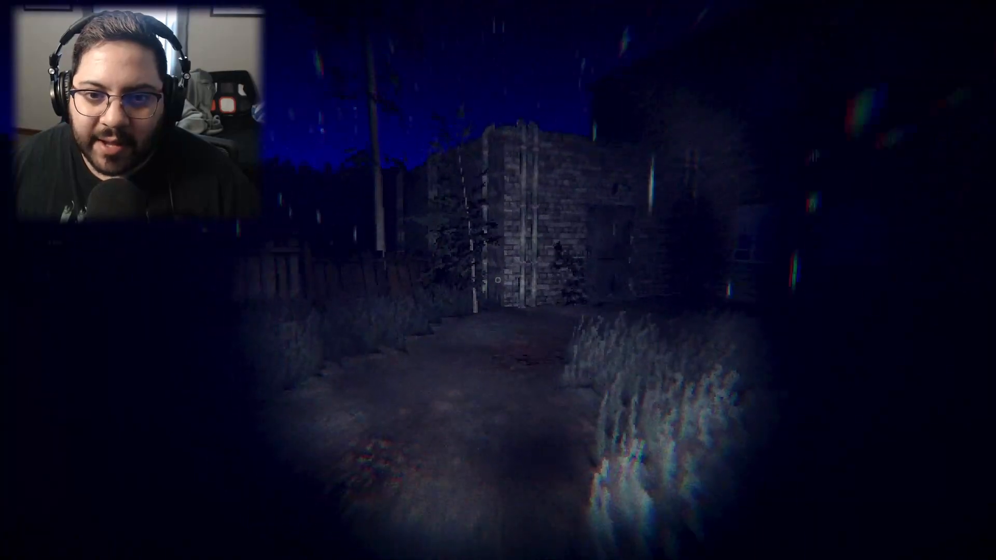
{"action": "mouse_move", "coordinate": [498, 280]}
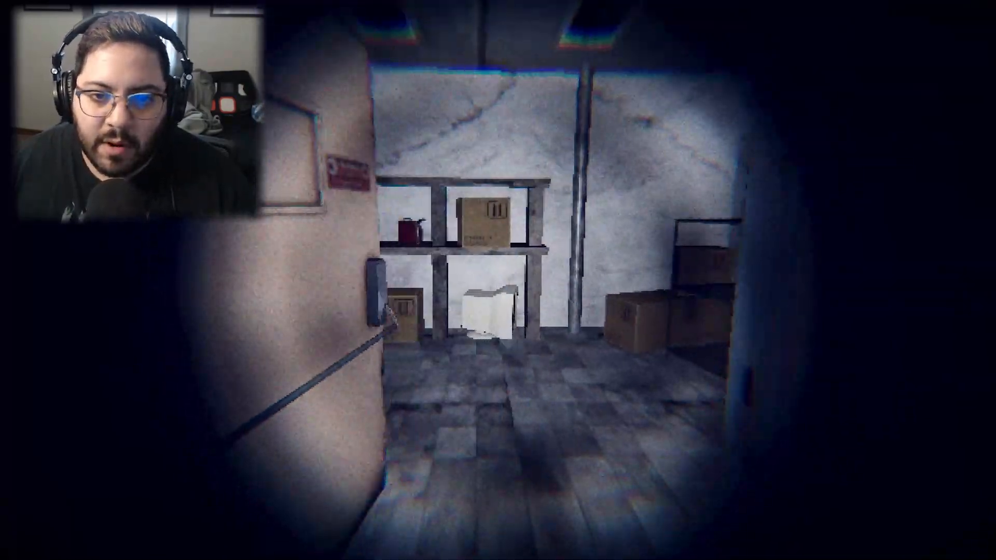
{"action": "mouse_move", "coordinate": [499, 280]}
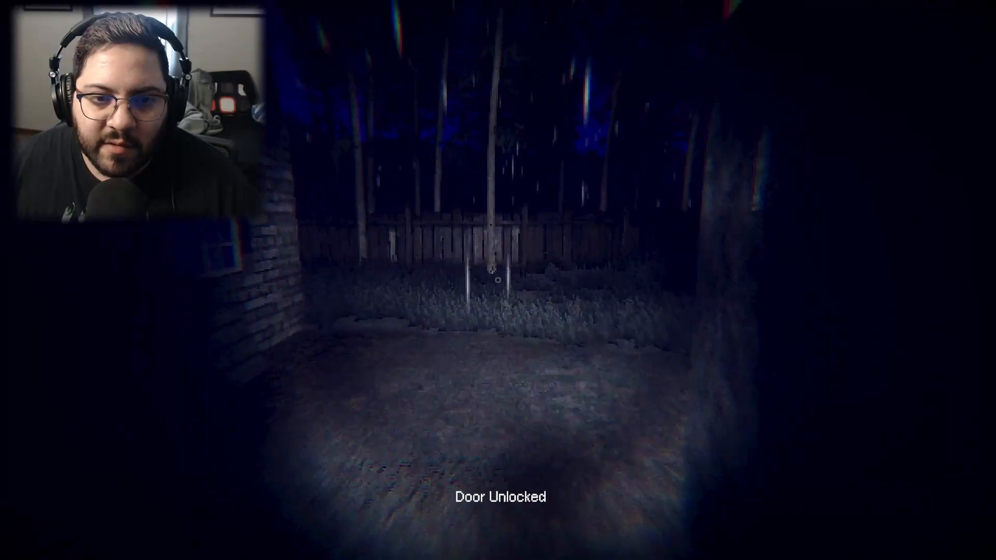
Walk across the grassy yard past the brick wall and use the Elevator Button.
{"action": "key", "text": "w"}
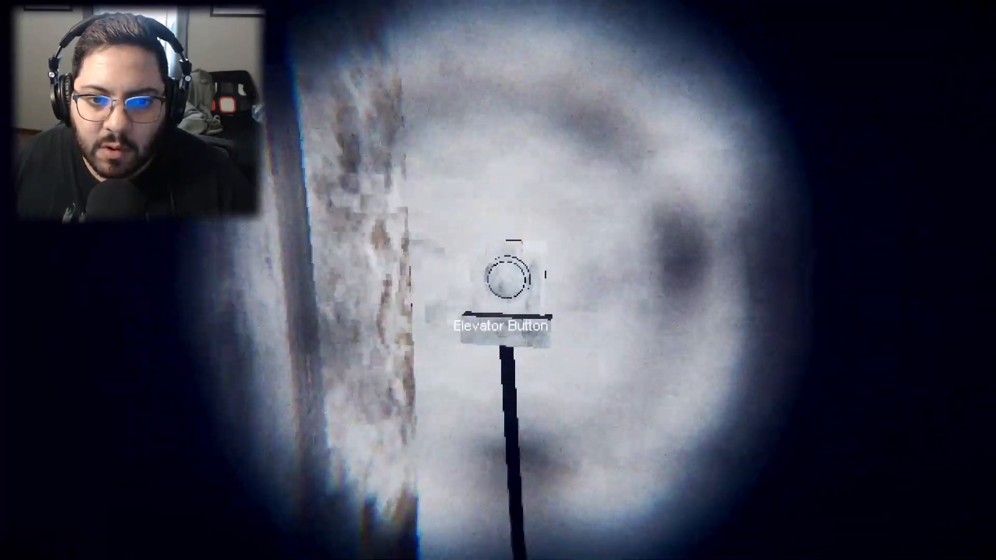
{"action": "left_click", "coordinate": [509, 274]}
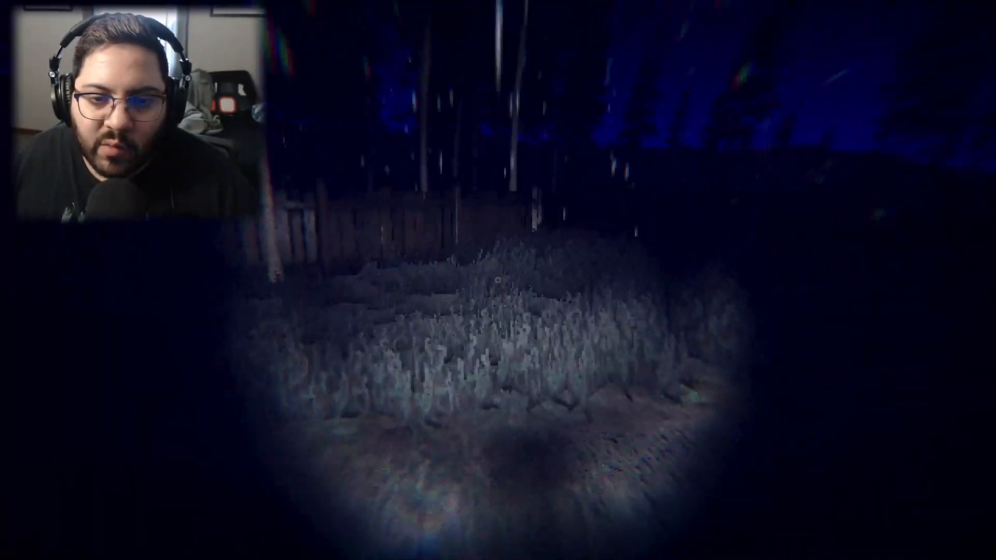
{"action": "mouse_move", "coordinate": [498, 280]}
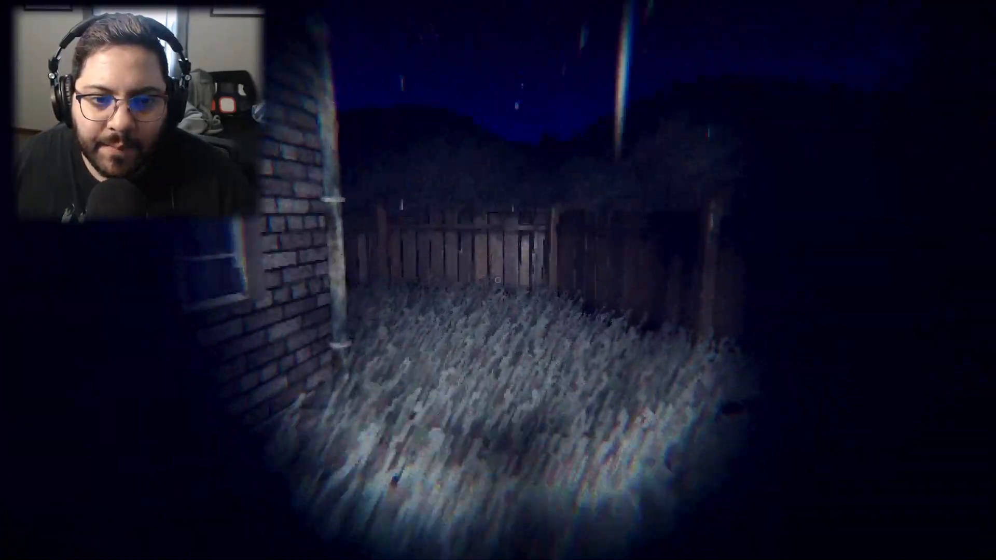
{"action": "mouse_move", "coordinate": [498, 280]}
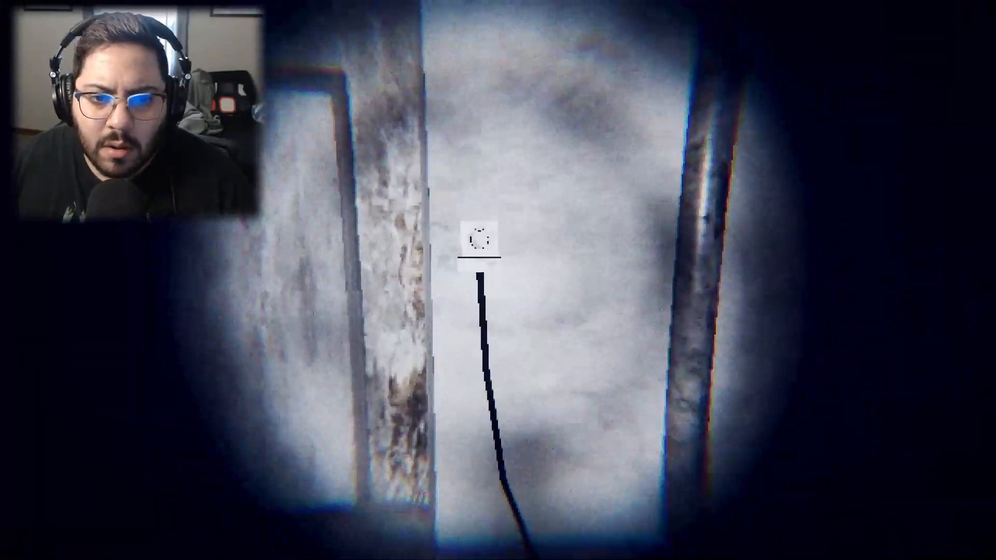
{"action": "mouse_move", "coordinate": [498, 281]}
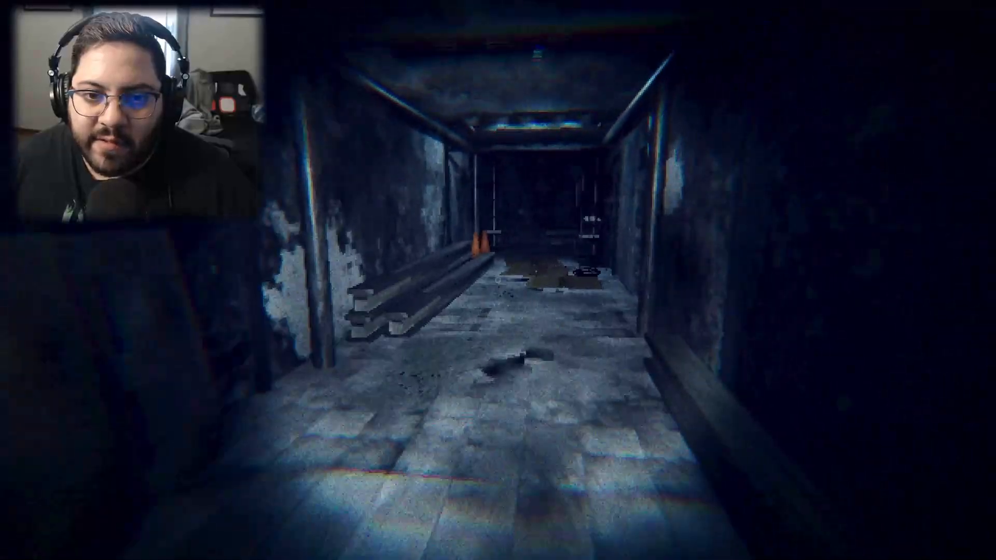
Walk up the corridor toward the door of the box-filled storage room.
{"action": "key", "text": "w"}
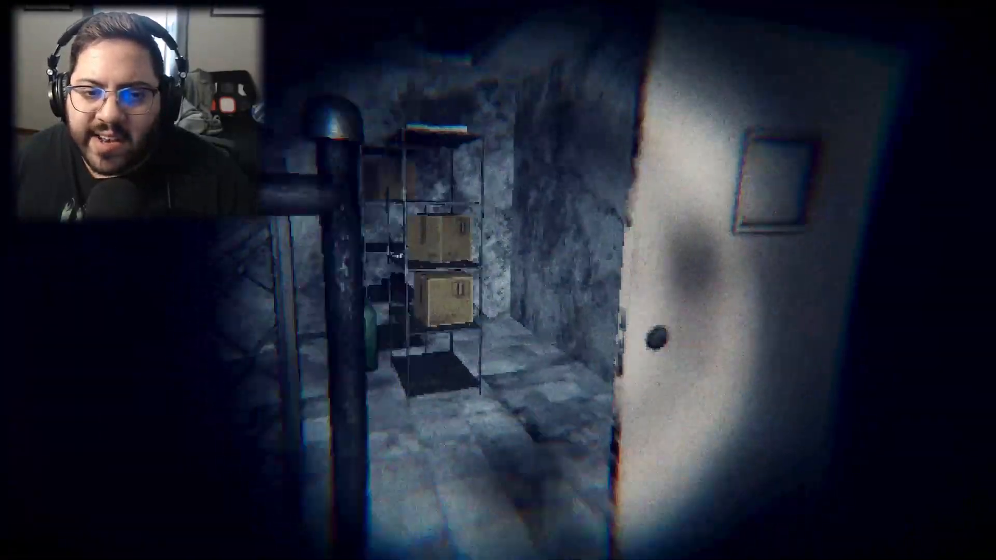
{"action": "mouse_move", "coordinate": [498, 311]}
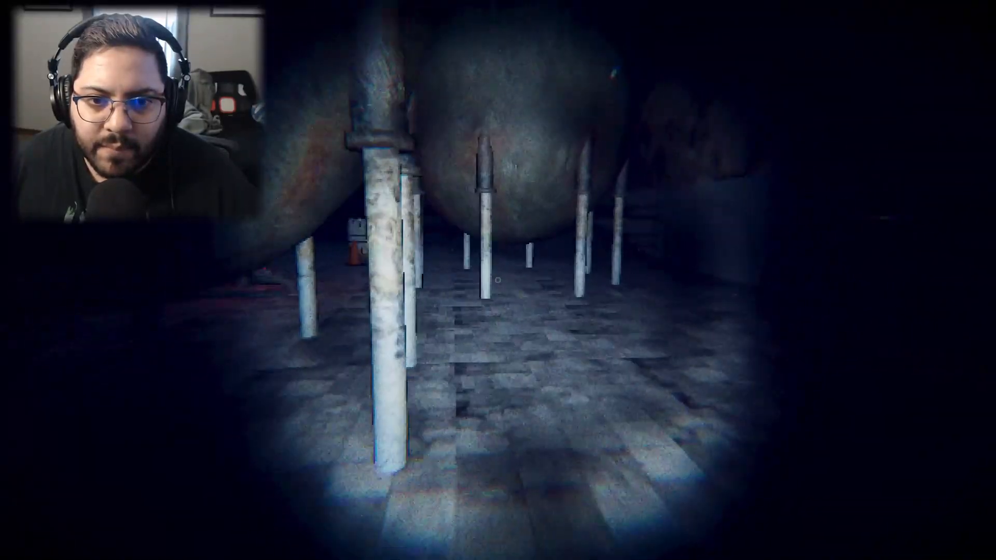
{"action": "mouse_move", "coordinate": [498, 280]}
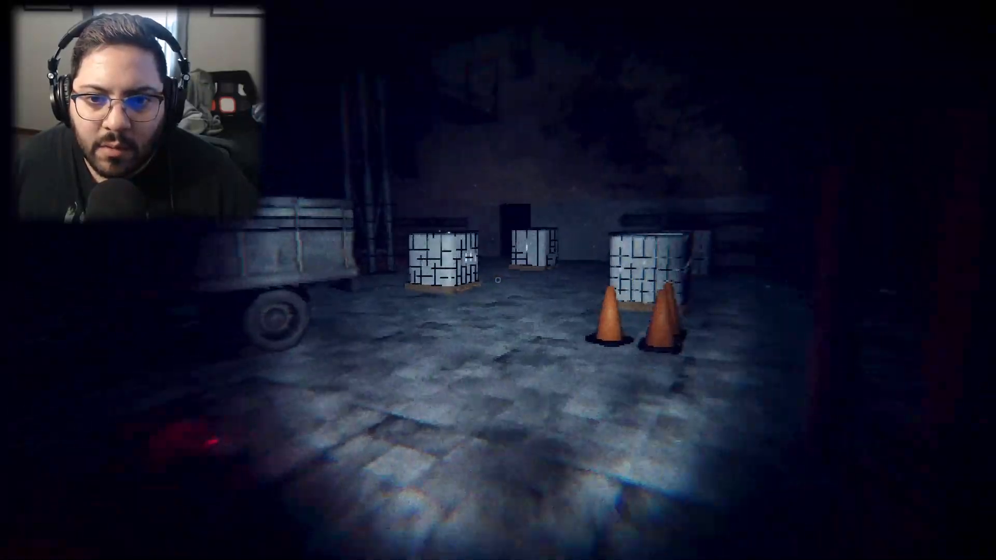
{"action": "mouse_move", "coordinate": [498, 281]}
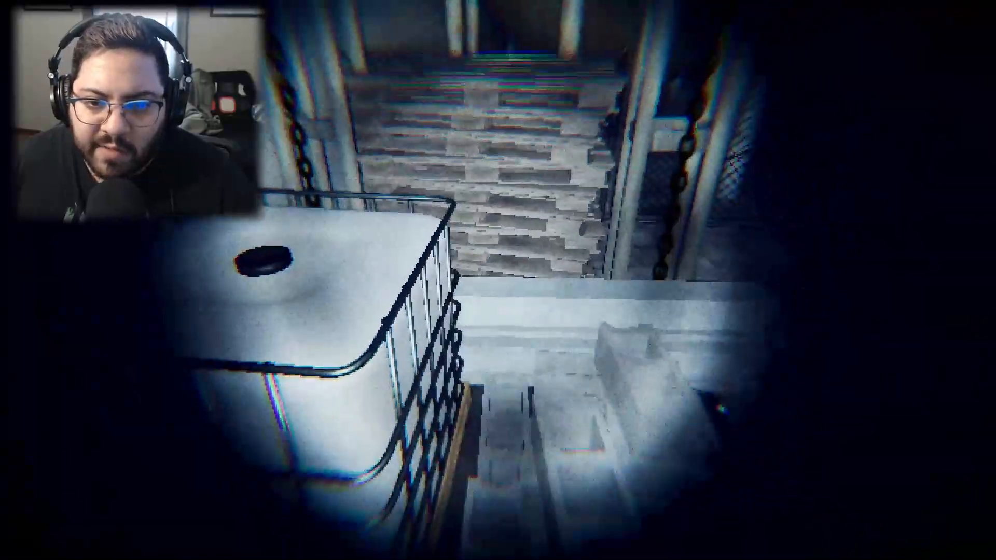
{"action": "mouse_move", "coordinate": [498, 280]}
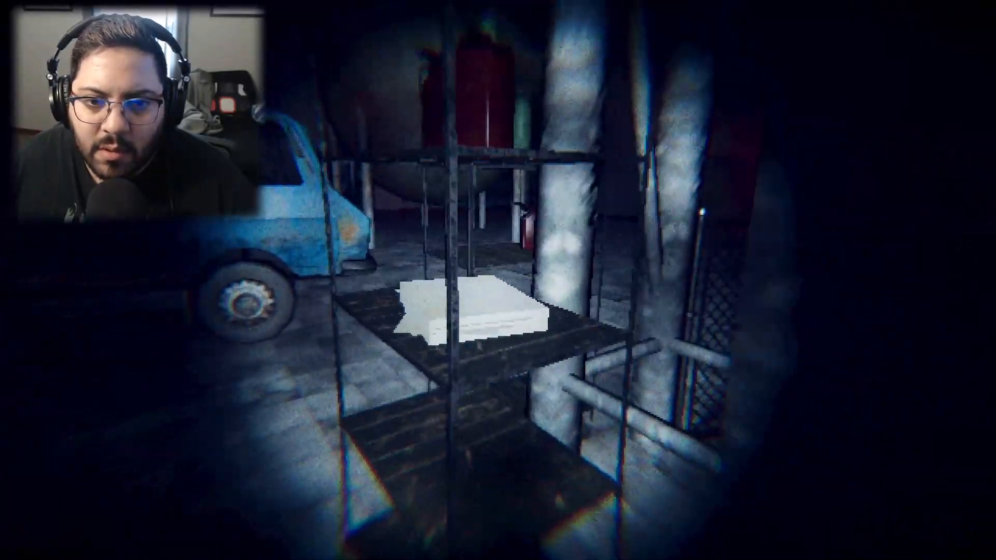
{"action": "mouse_move", "coordinate": [498, 280]}
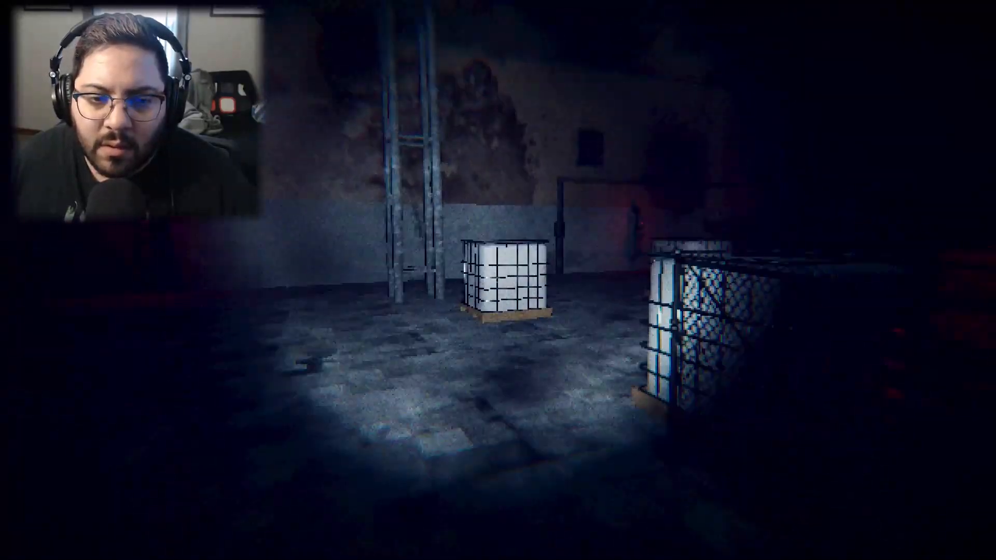
{"action": "mouse_move", "coordinate": [498, 280]}
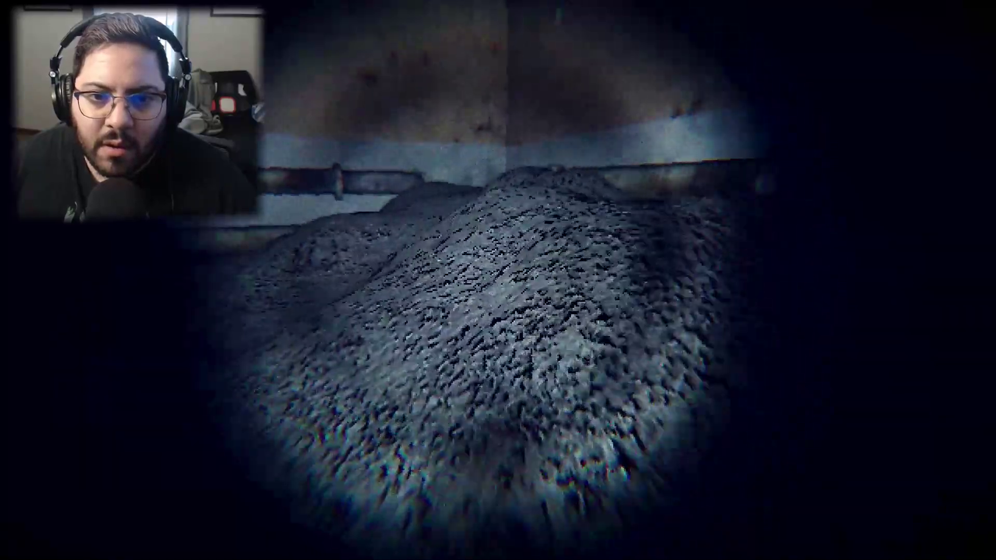
{"action": "mouse_move", "coordinate": [498, 280]}
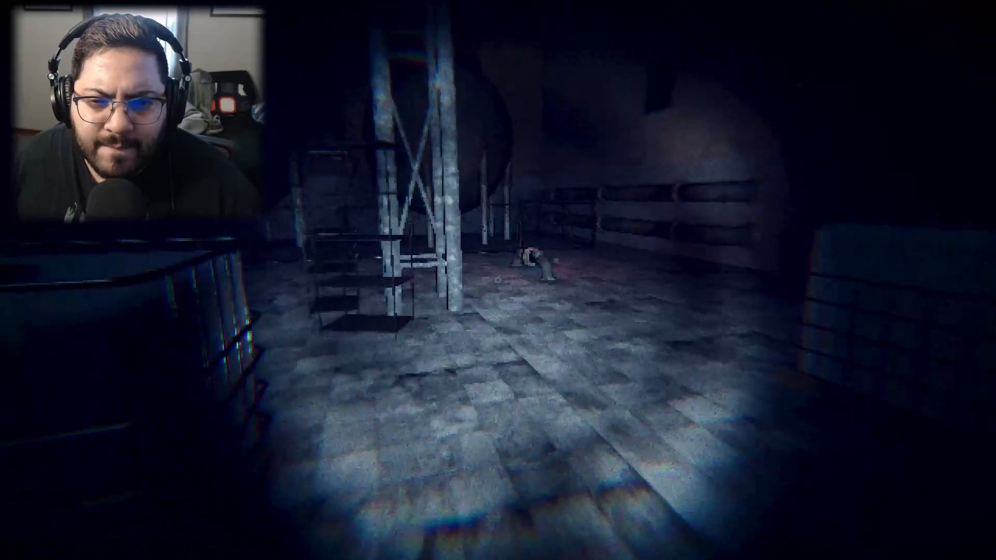
{"action": "mouse_move", "coordinate": [498, 280]}
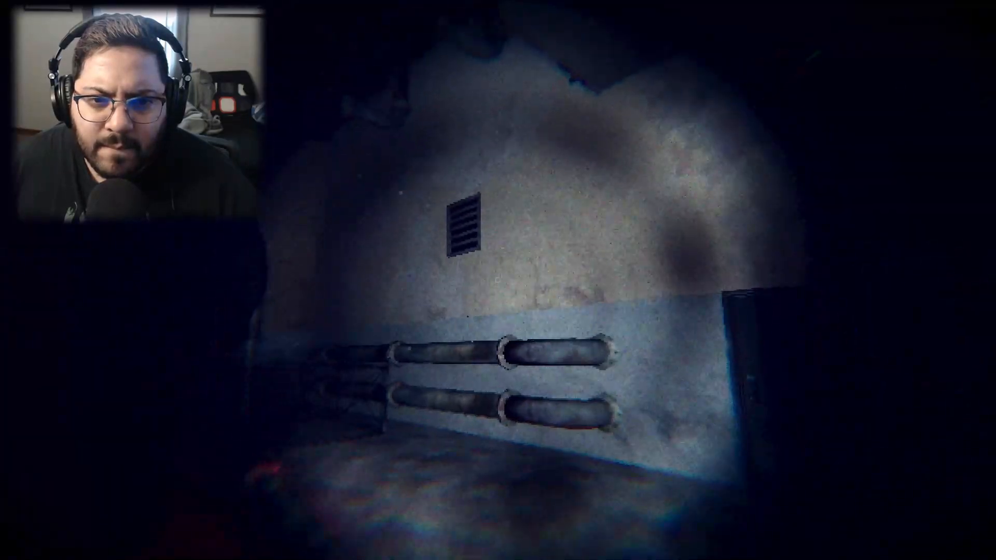
{"action": "mouse_move", "coordinate": [498, 280]}
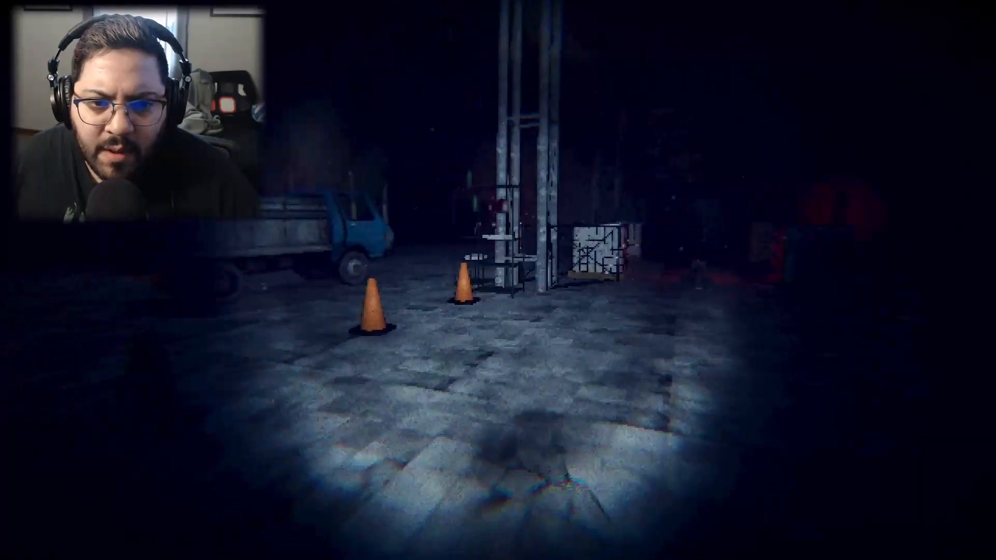
{"action": "mouse_move", "coordinate": [498, 280]}
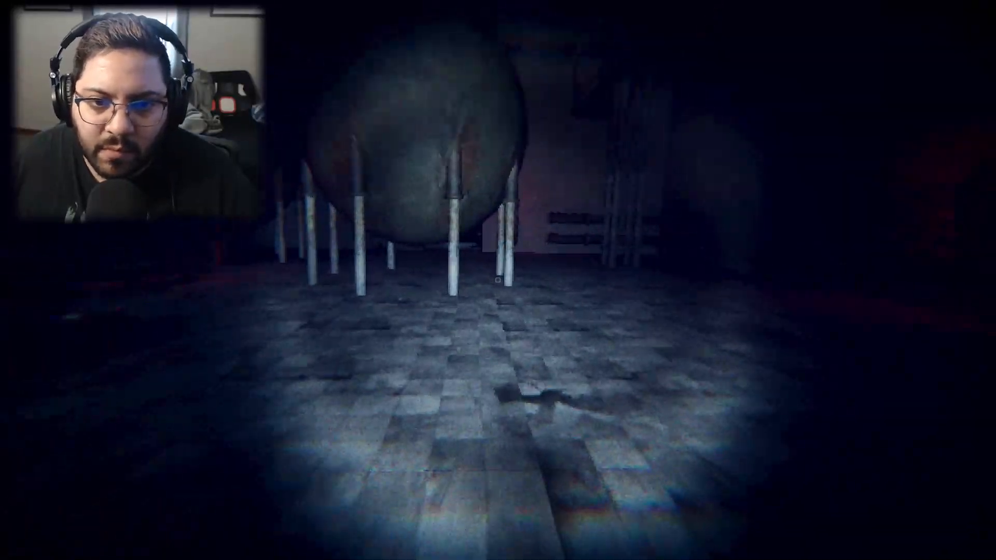
{"action": "mouse_move", "coordinate": [498, 280]}
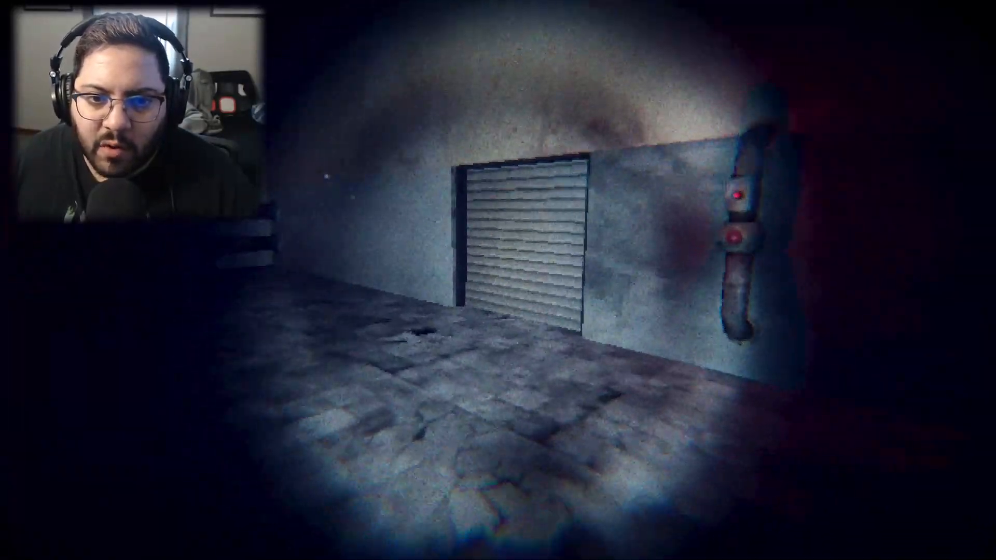
{"action": "mouse_move", "coordinate": [498, 280]}
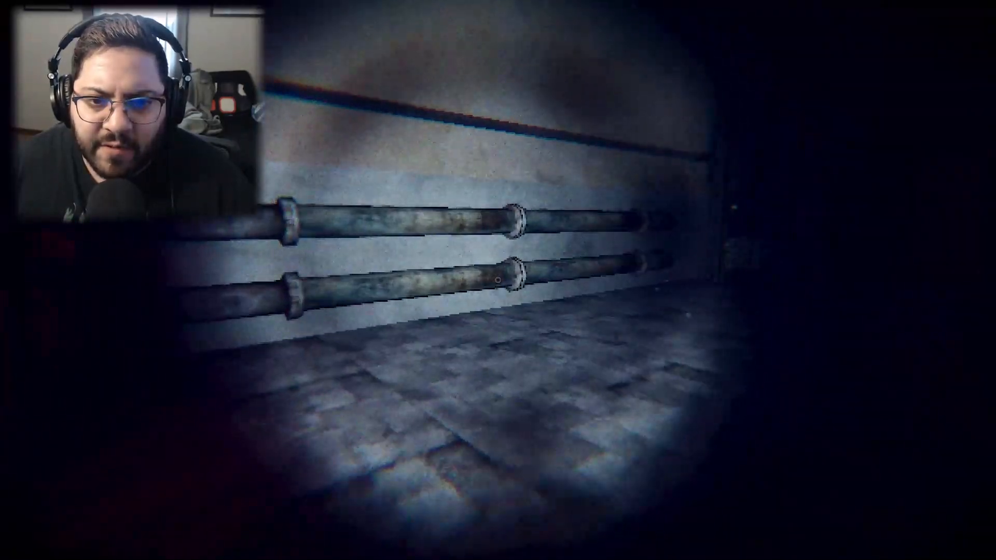
{"action": "mouse_move", "coordinate": [498, 280]}
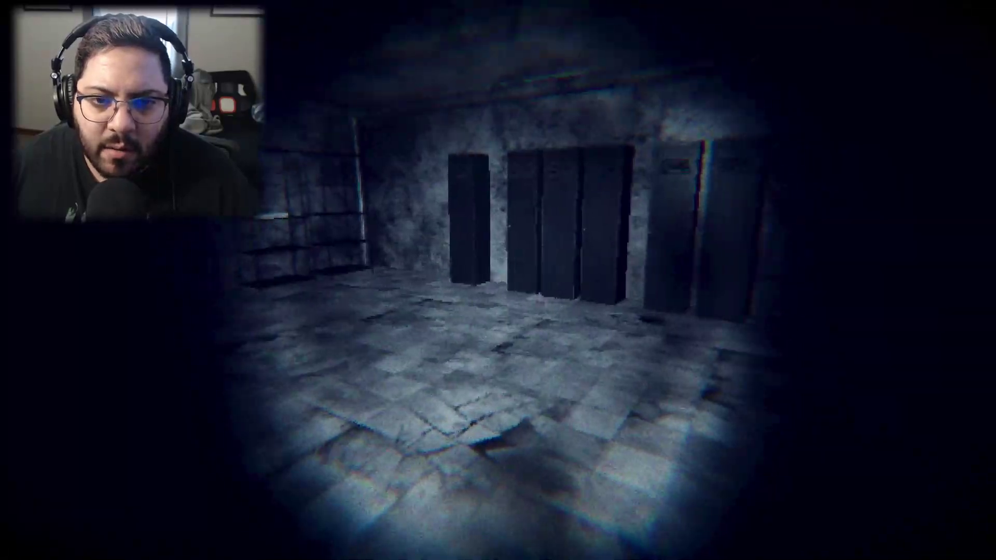
{"action": "mouse_move", "coordinate": [498, 280]}
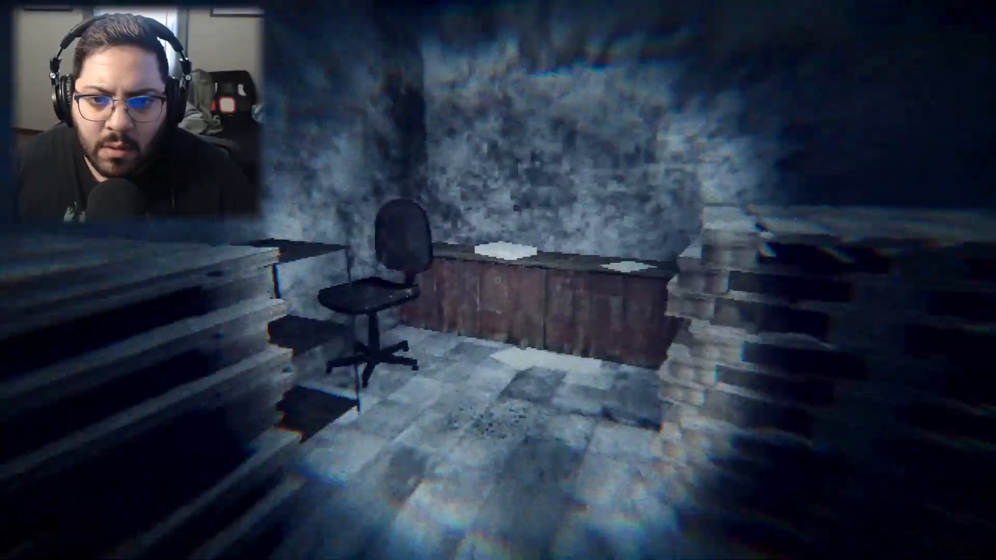
{"action": "mouse_move", "coordinate": [498, 280]}
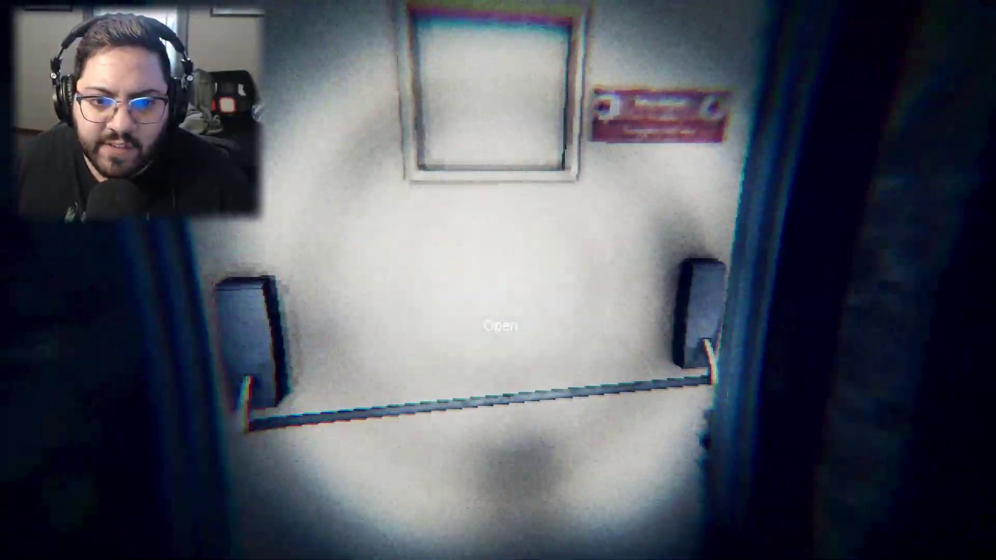
Push open the warehouse's push-bar exit door into the back corridor.
{"action": "left_click", "coordinate": [499, 326]}
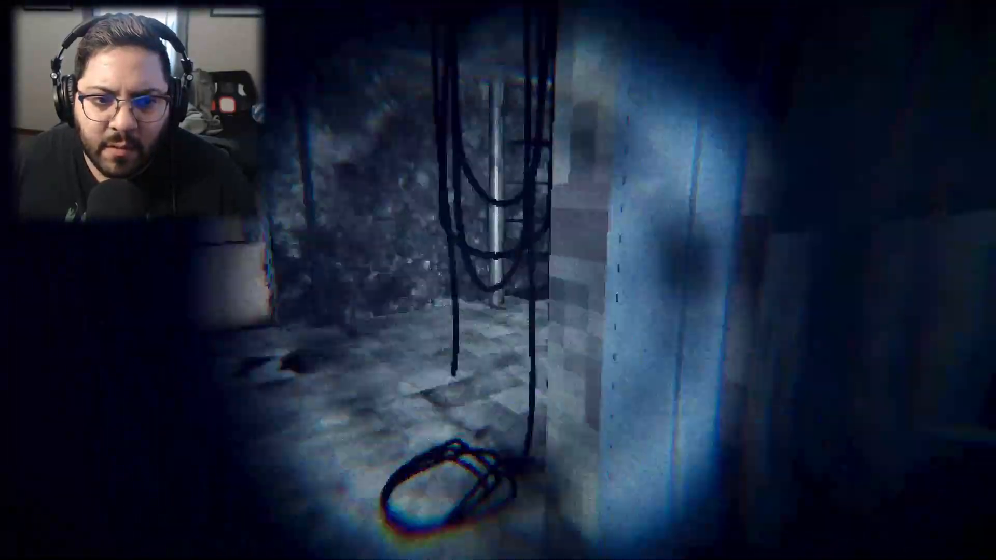
{"action": "mouse_move", "coordinate": [498, 280]}
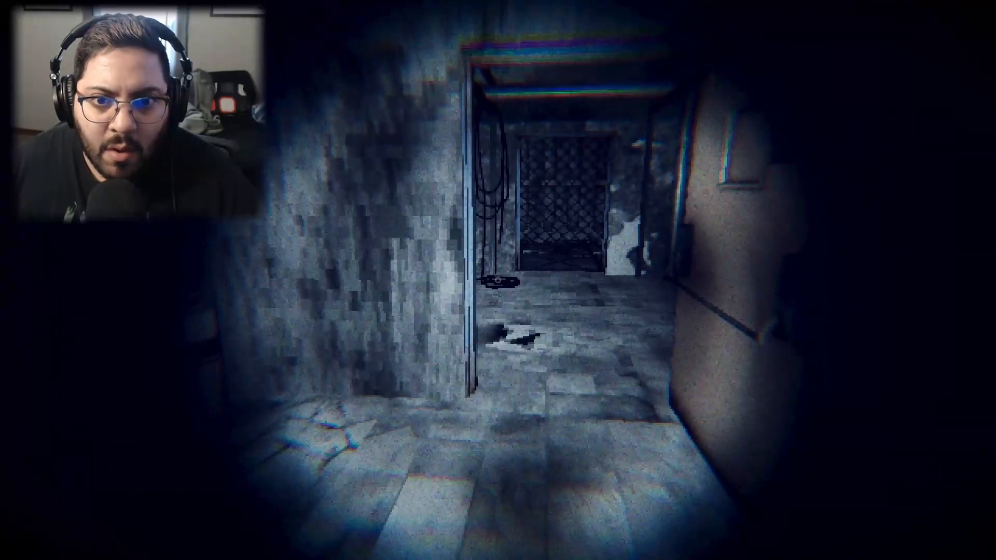
Walk past the barrel storage room and on down the long pillared corridor.
{"action": "key", "text": "w"}
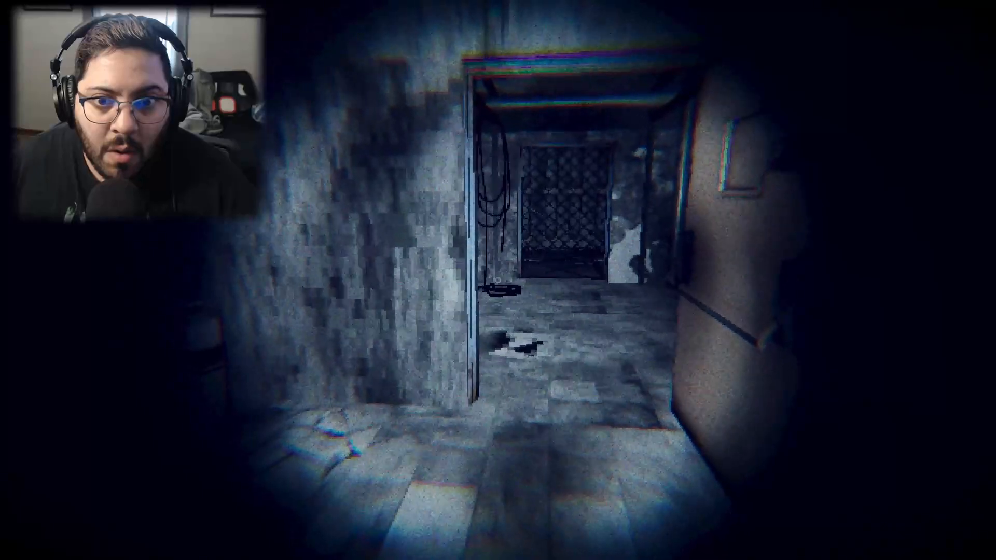
{"action": "mouse_move", "coordinate": [498, 281]}
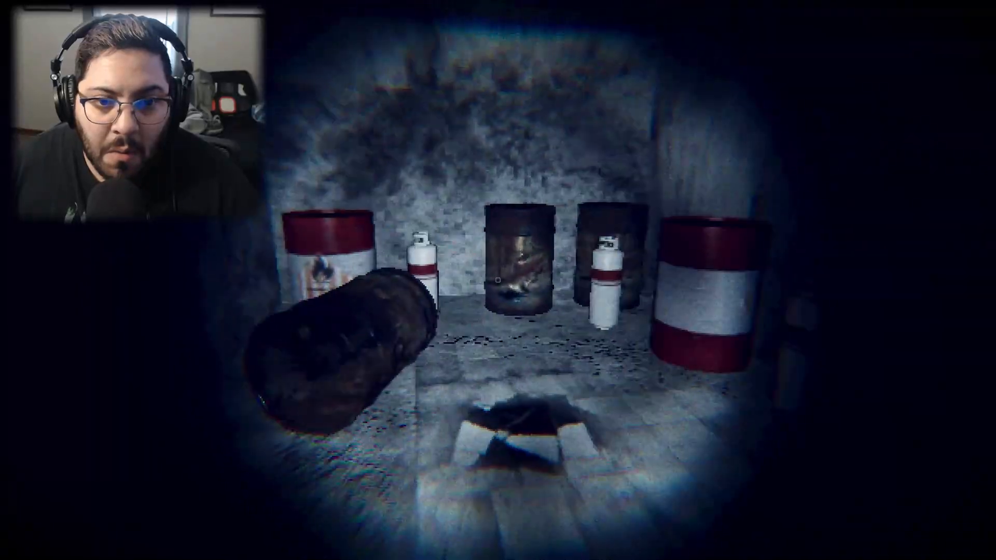
{"action": "mouse_move", "coordinate": [499, 280]}
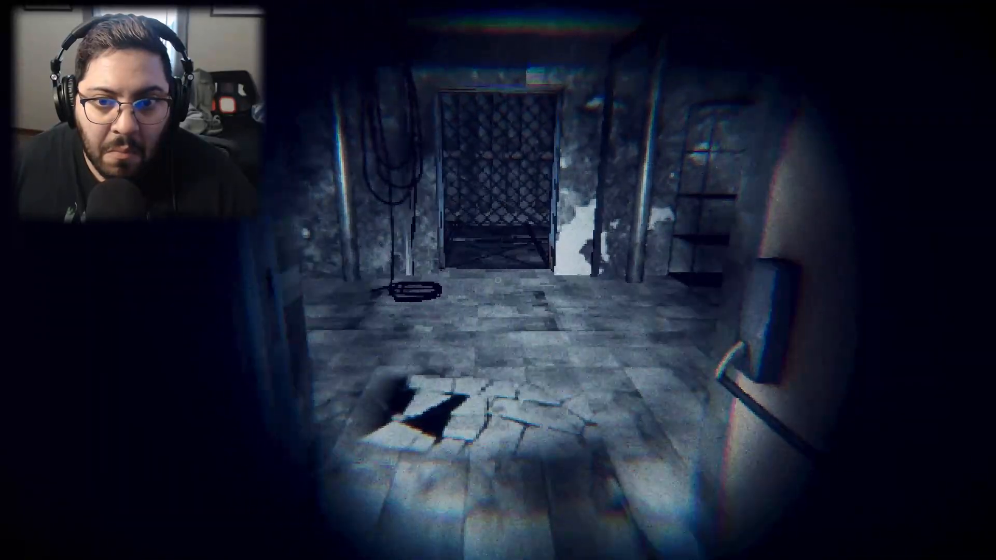
{"action": "key", "text": "w"}
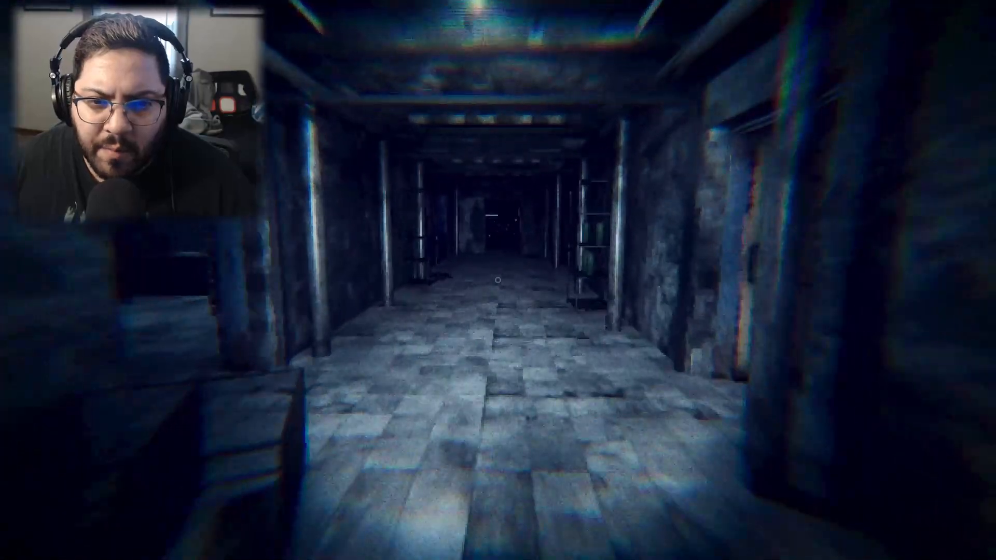
{"action": "key", "text": "w"}
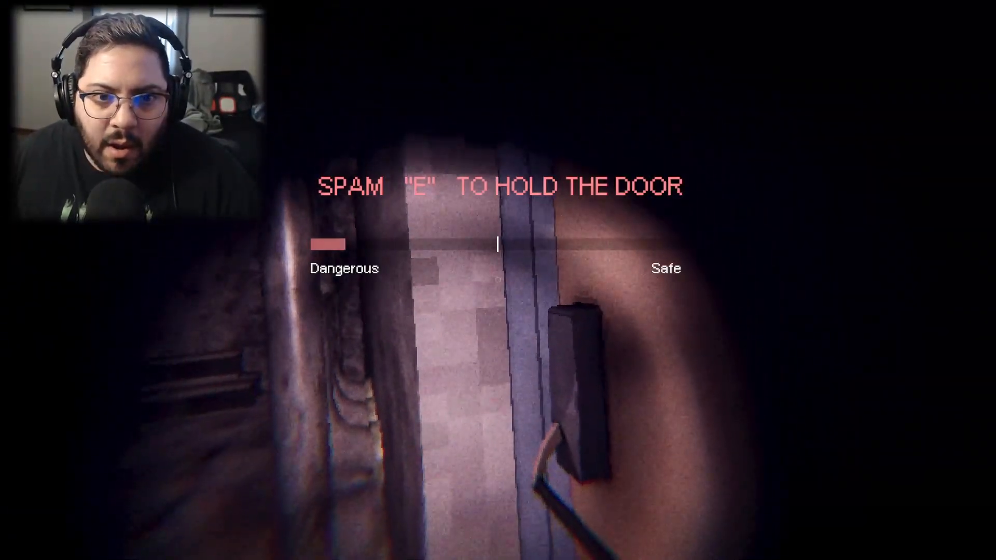
Hold the door shut with repeated E presses until the meter reaches Safe.
{"action": "key", "text": "e"}
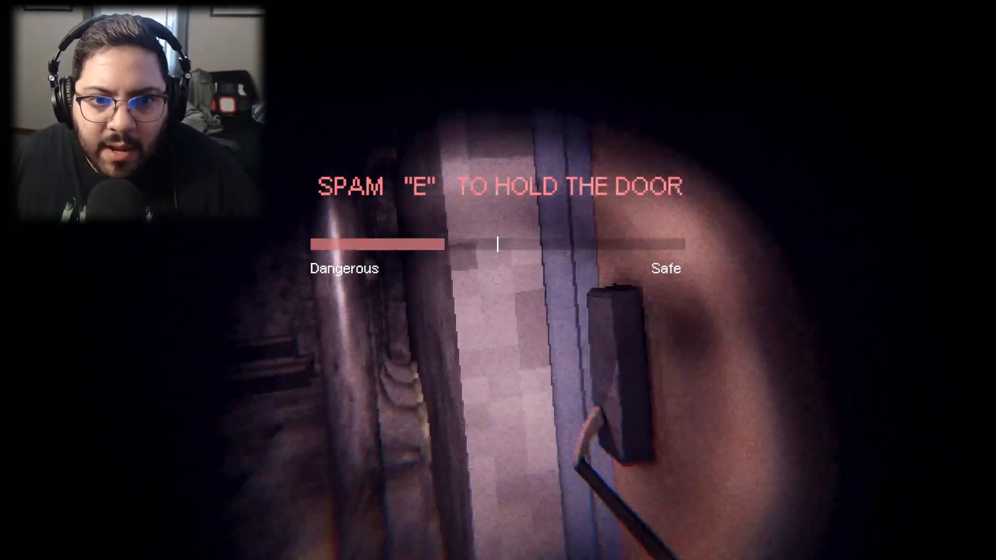
{"action": "key", "text": "e"}
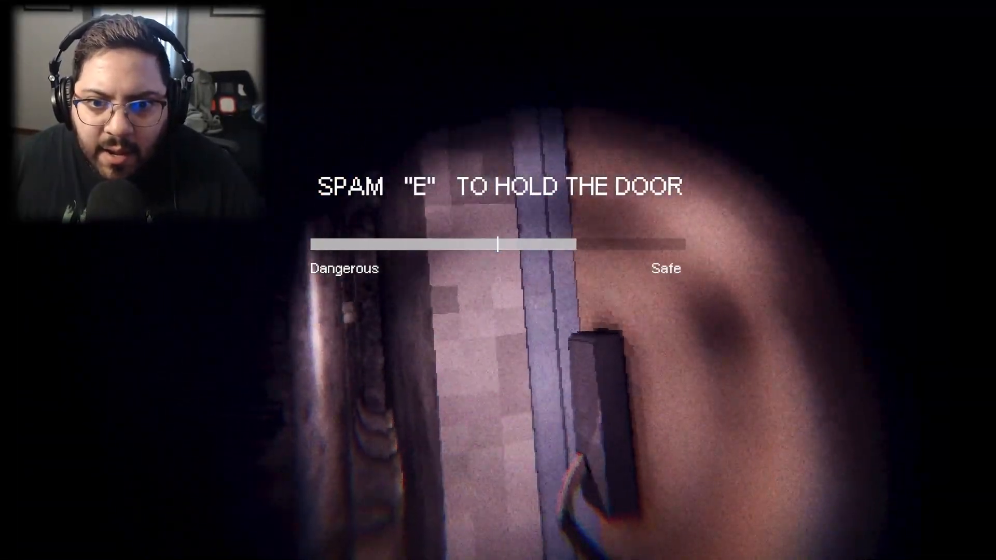
{"action": "key", "text": "e"}
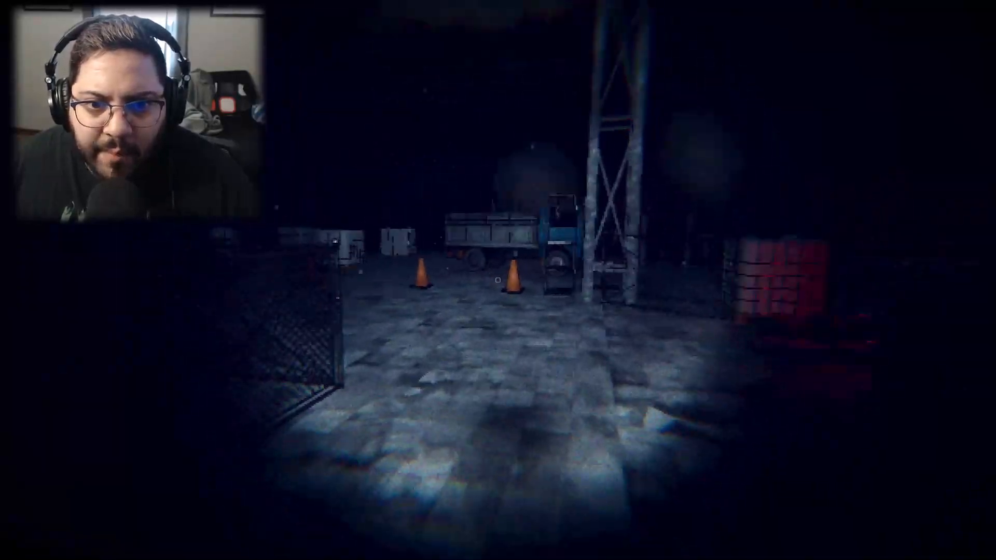
{"action": "mouse_move", "coordinate": [499, 280]}
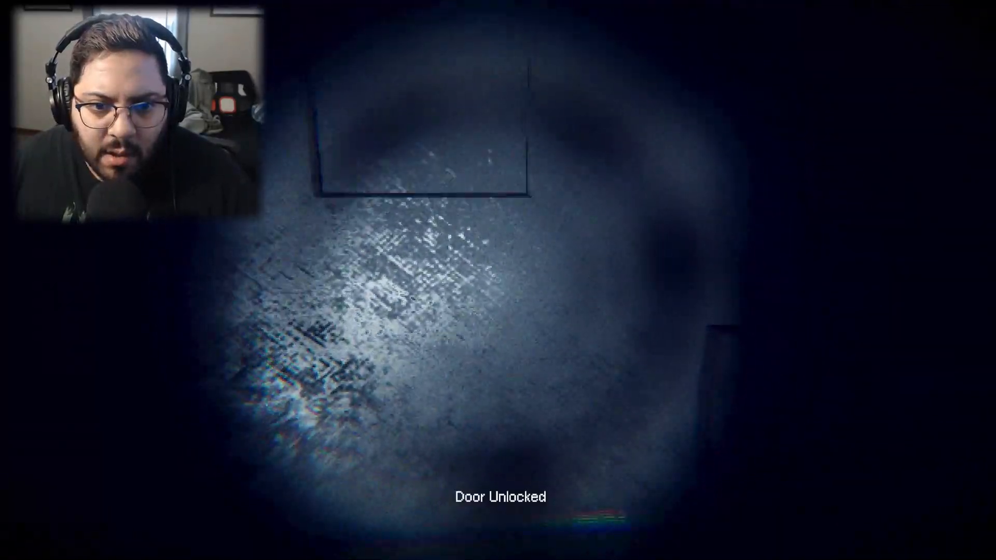
Go through the newly unlocked door into the pipe-lined basement tunnel.
{"action": "key", "text": "w"}
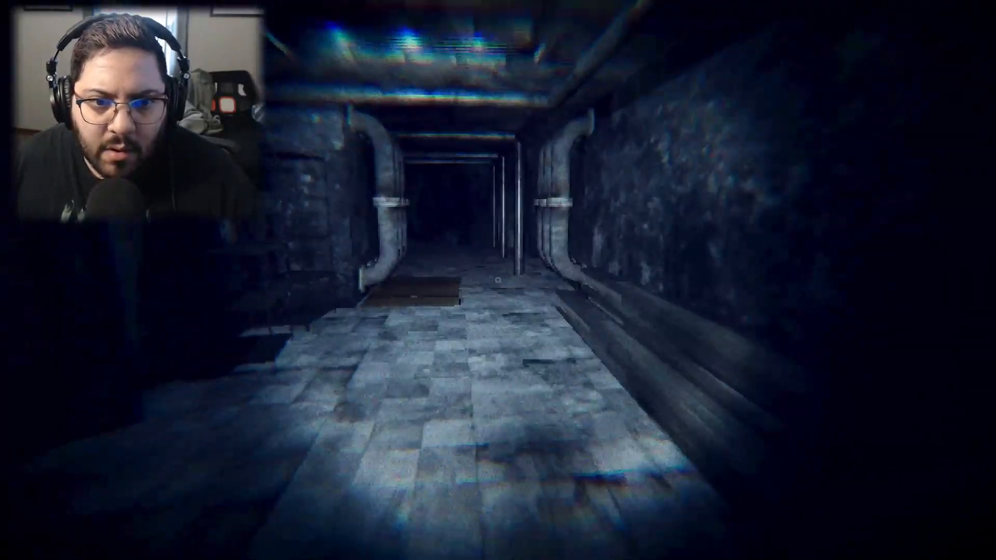
{"action": "mouse_move", "coordinate": [498, 280]}
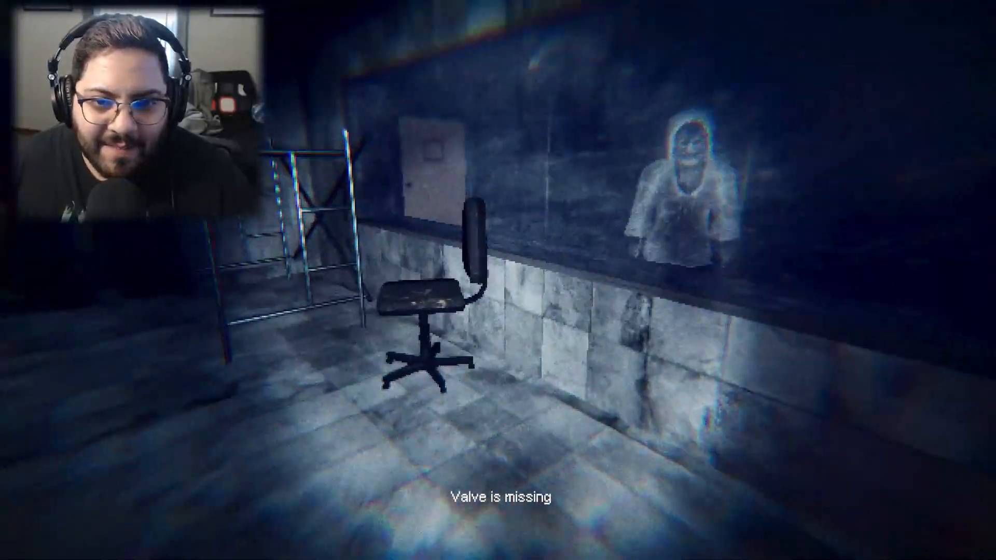
{"action": "mouse_move", "coordinate": [498, 280]}
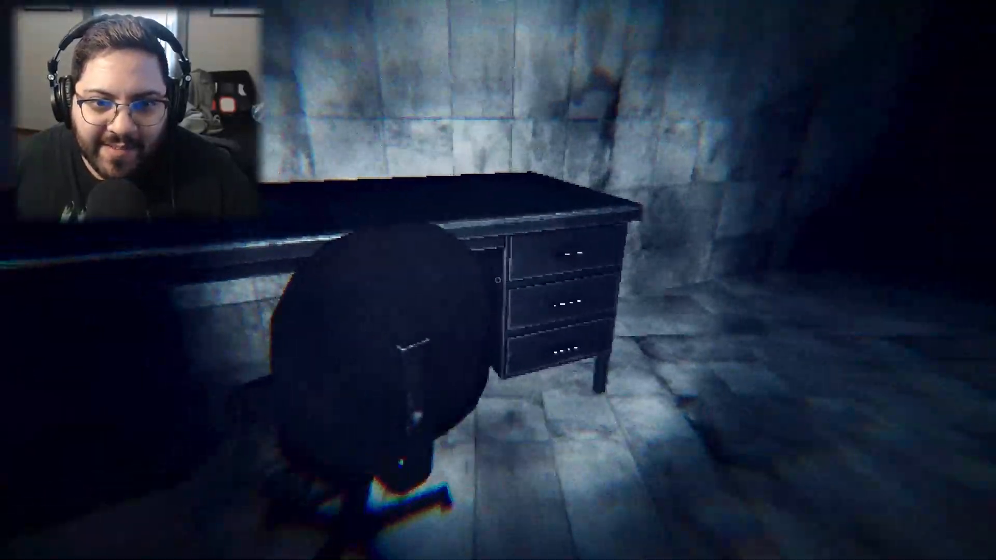
{"action": "mouse_move", "coordinate": [498, 280]}
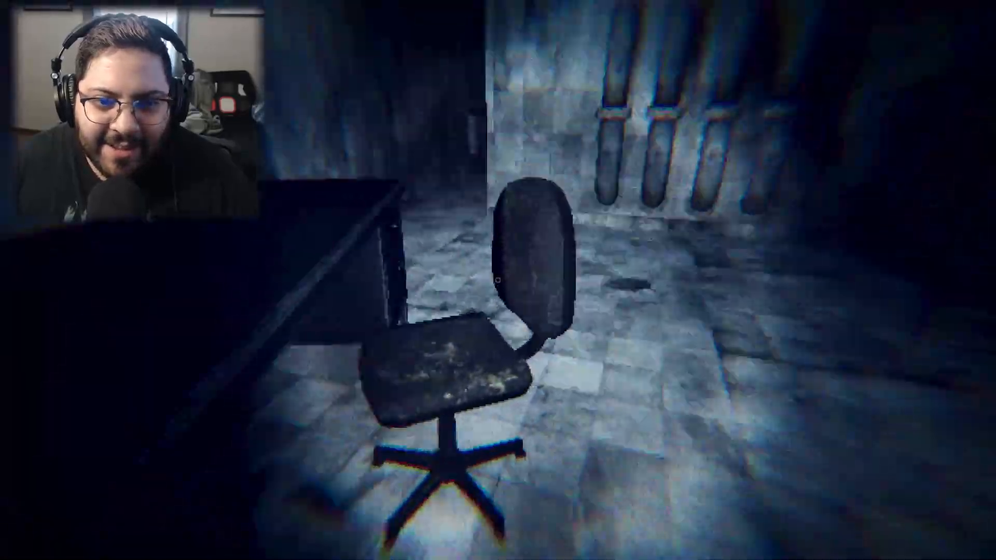
{"action": "mouse_move", "coordinate": [498, 280]}
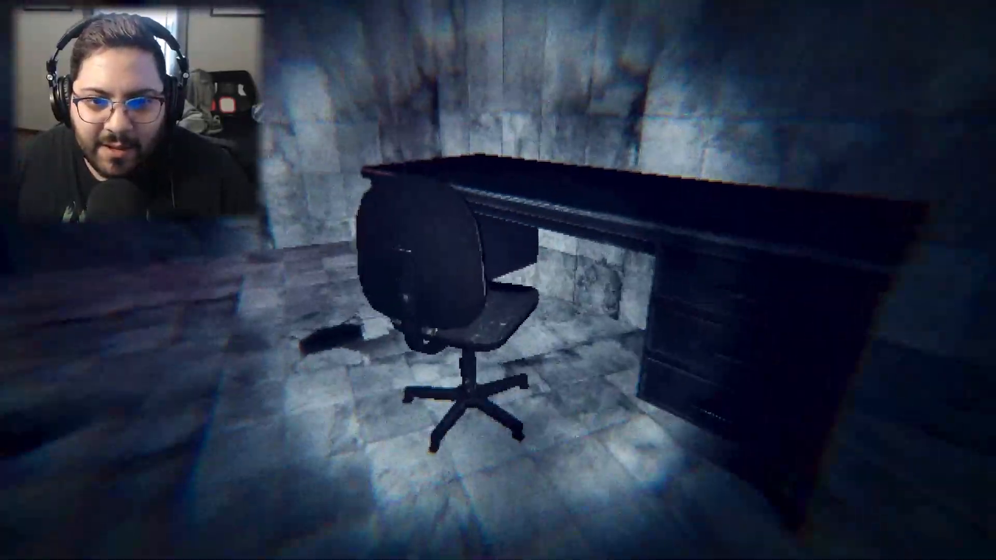
{"action": "mouse_move", "coordinate": [498, 281]}
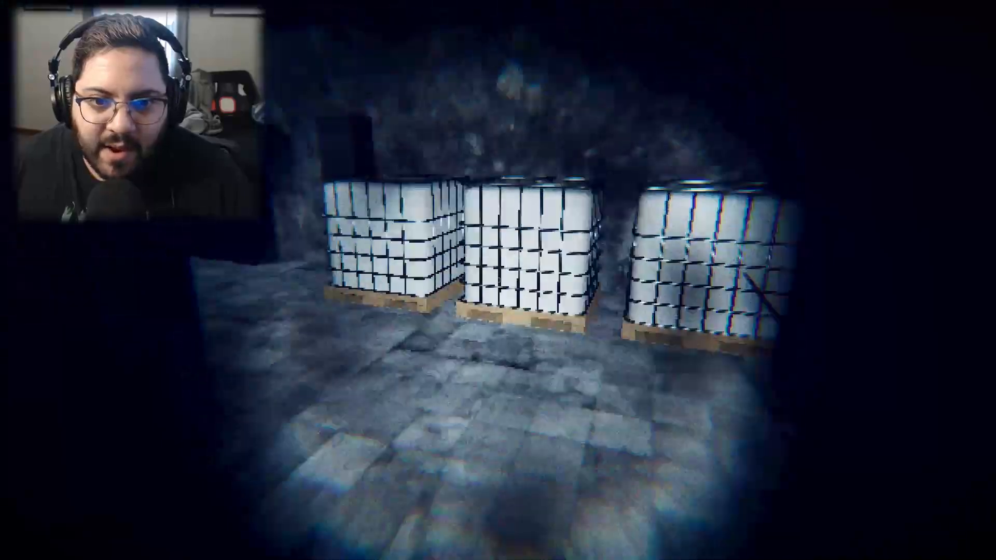
{"action": "mouse_move", "coordinate": [499, 280]}
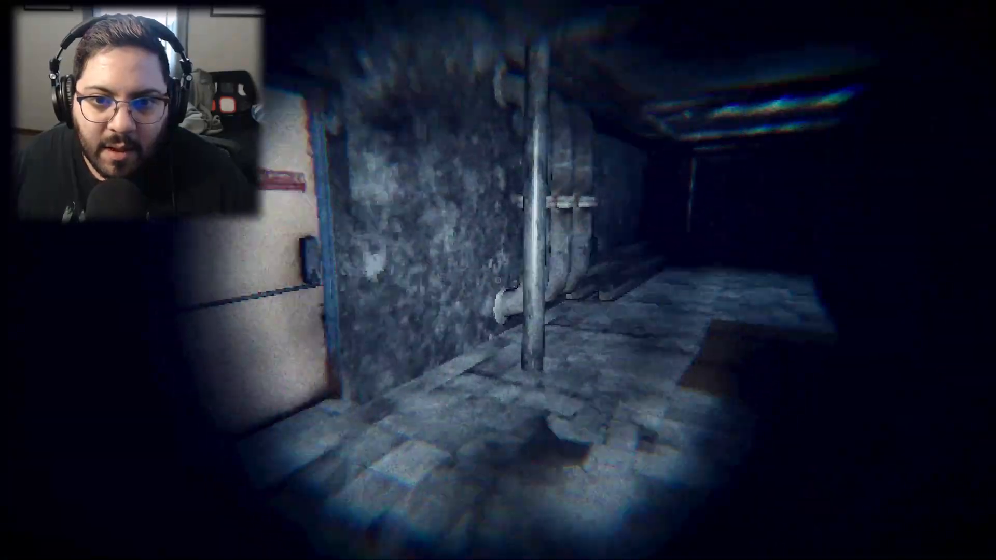
{"action": "mouse_move", "coordinate": [498, 280]}
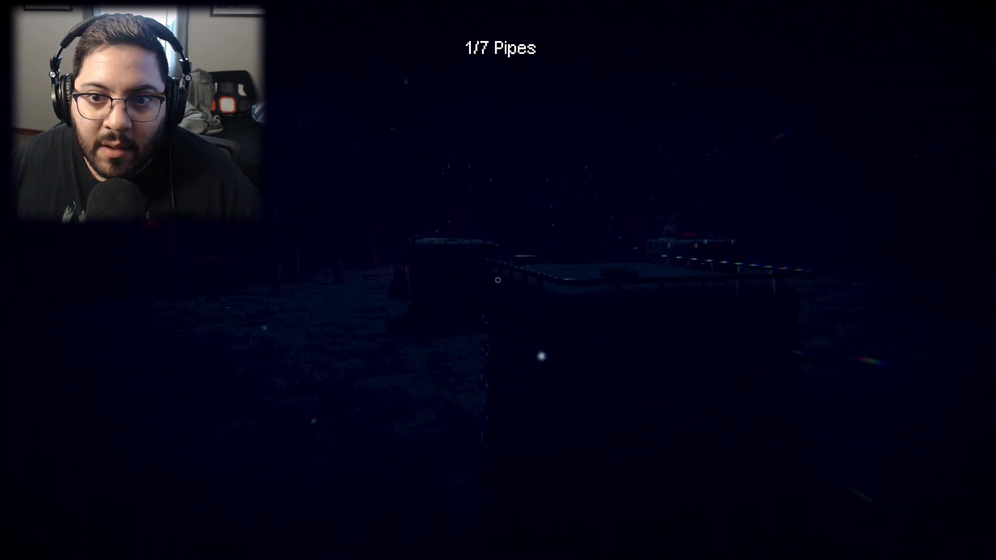
{"action": "mouse_move", "coordinate": [499, 279]}
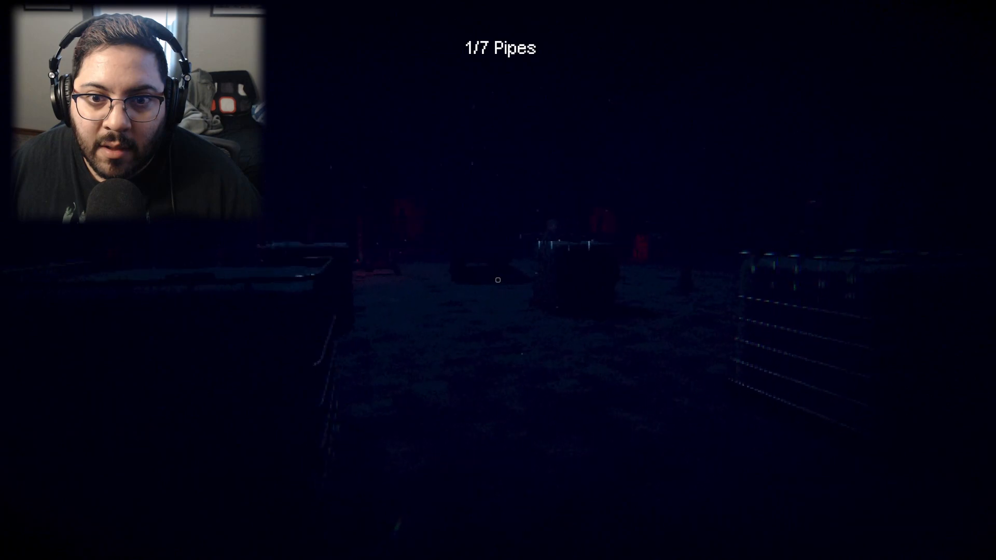
{"action": "mouse_move", "coordinate": [497, 280]}
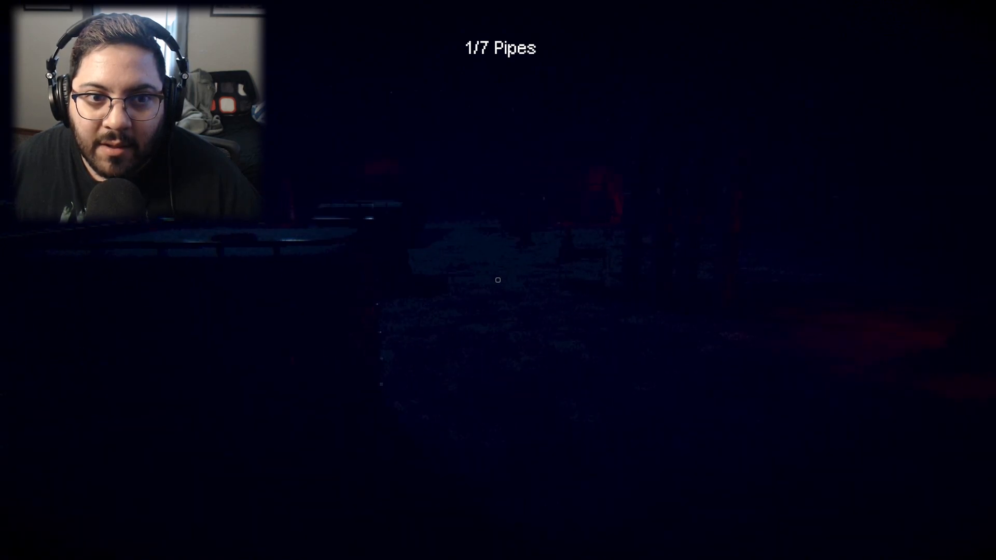
{"action": "mouse_move", "coordinate": [498, 280]}
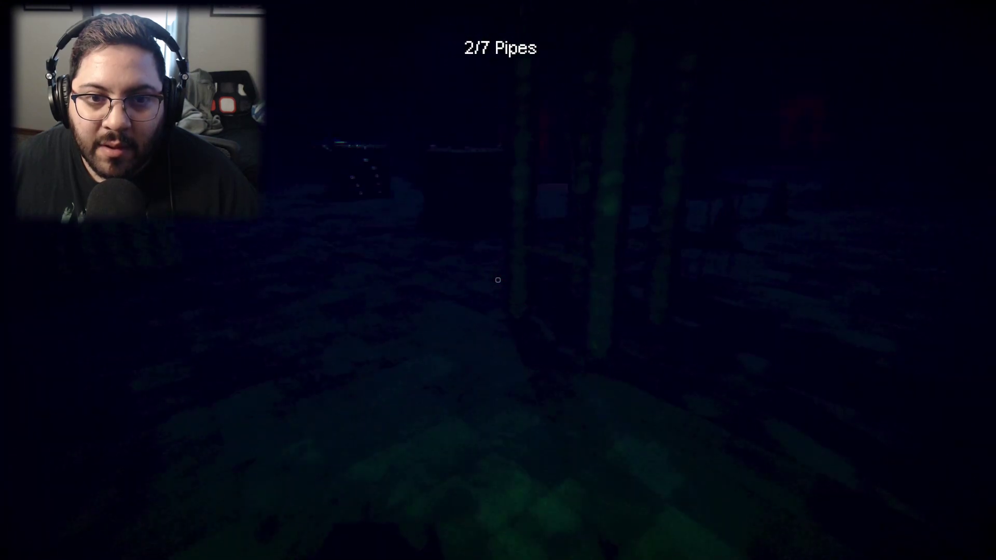
{"action": "mouse_move", "coordinate": [498, 280]}
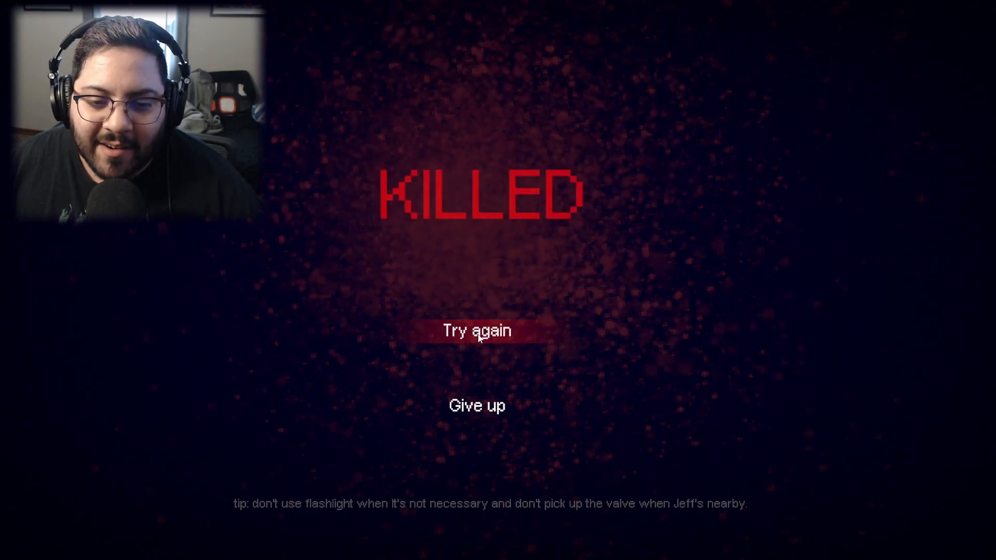
{"action": "left_click", "coordinate": [476, 331]}
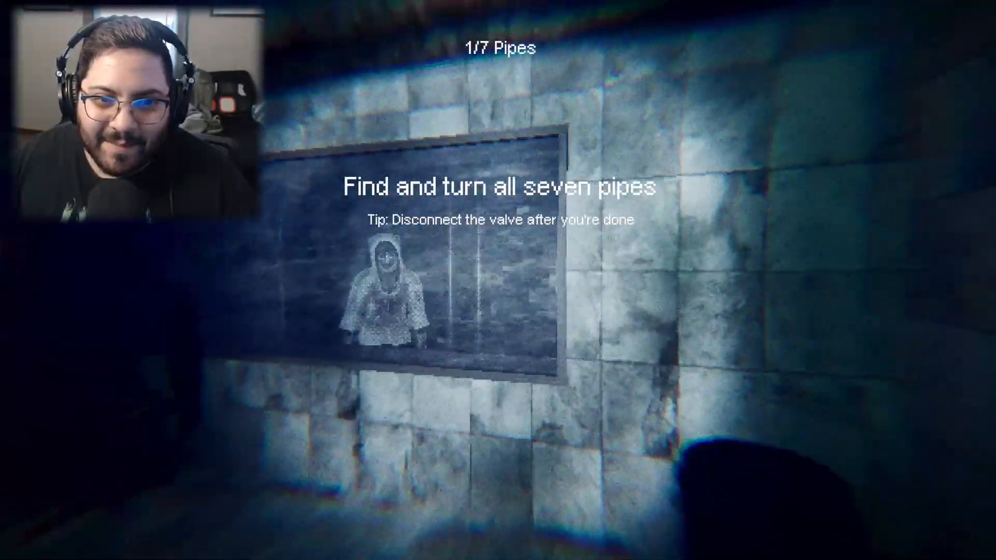
{"action": "mouse_move", "coordinate": [498, 281]}
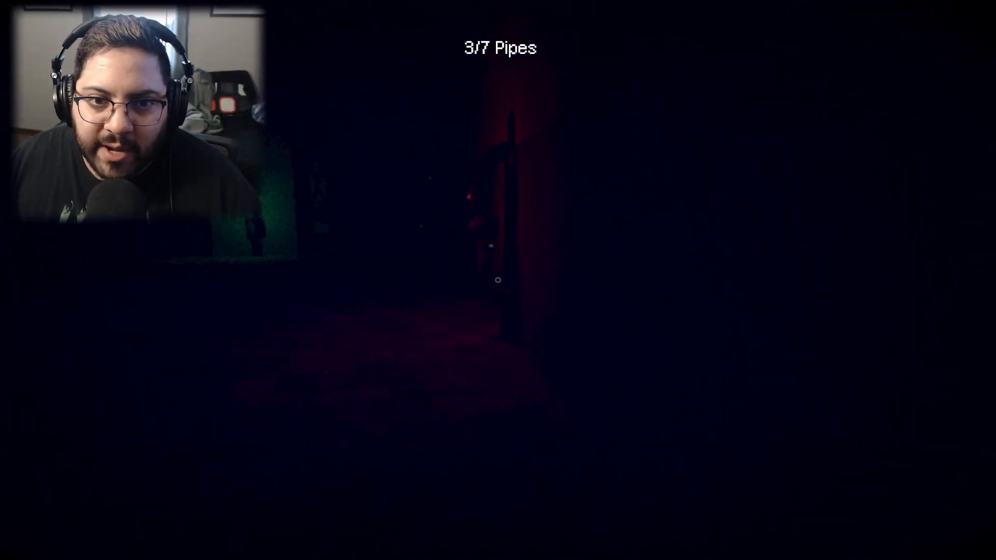
{"action": "mouse_move", "coordinate": [498, 279]}
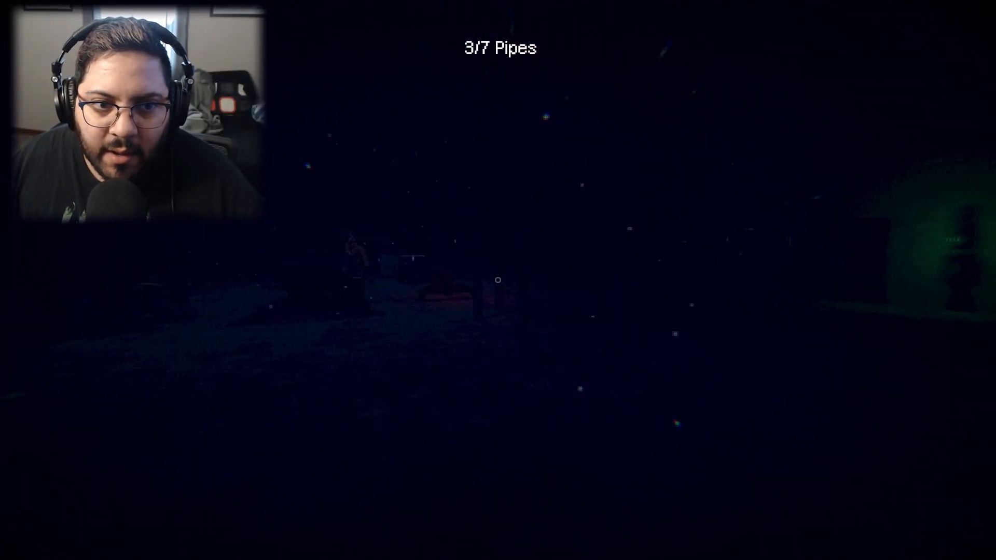
{"action": "mouse_move", "coordinate": [498, 280]}
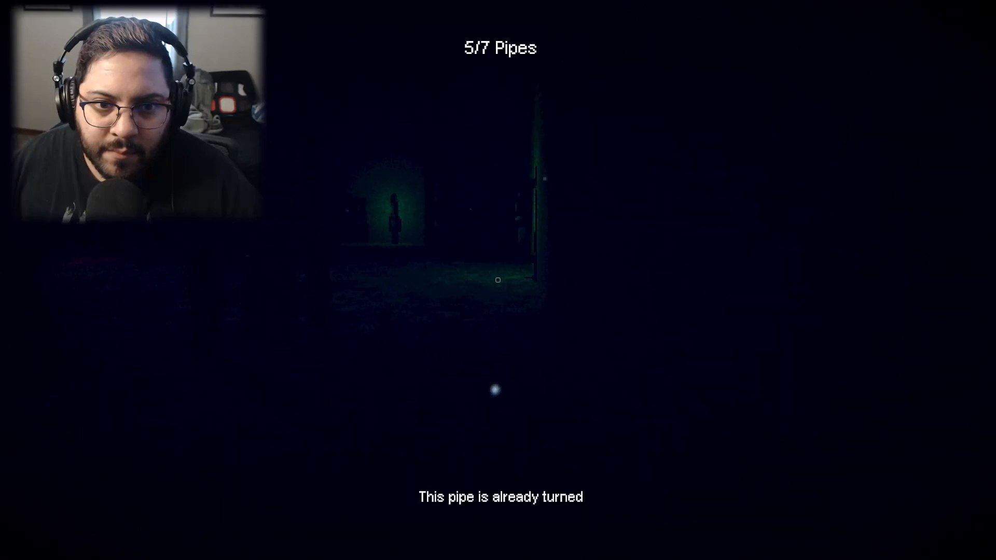
{"action": "mouse_move", "coordinate": [498, 280]}
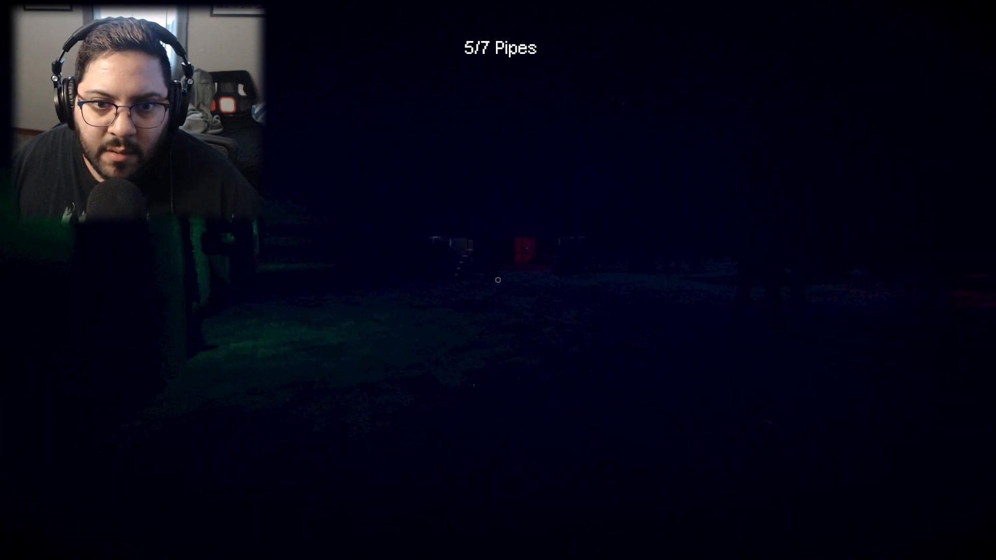
{"action": "mouse_move", "coordinate": [498, 280]}
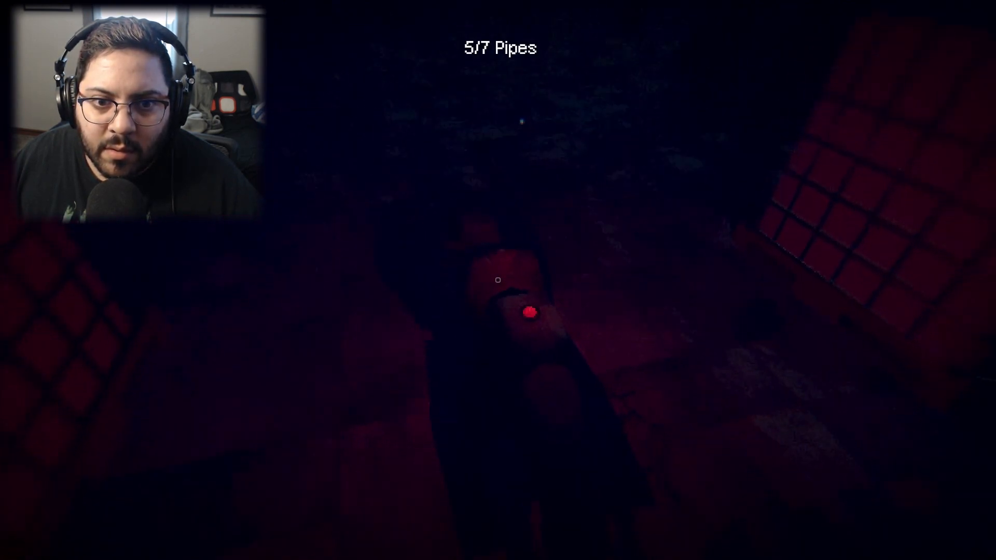
{"action": "mouse_move", "coordinate": [499, 280]}
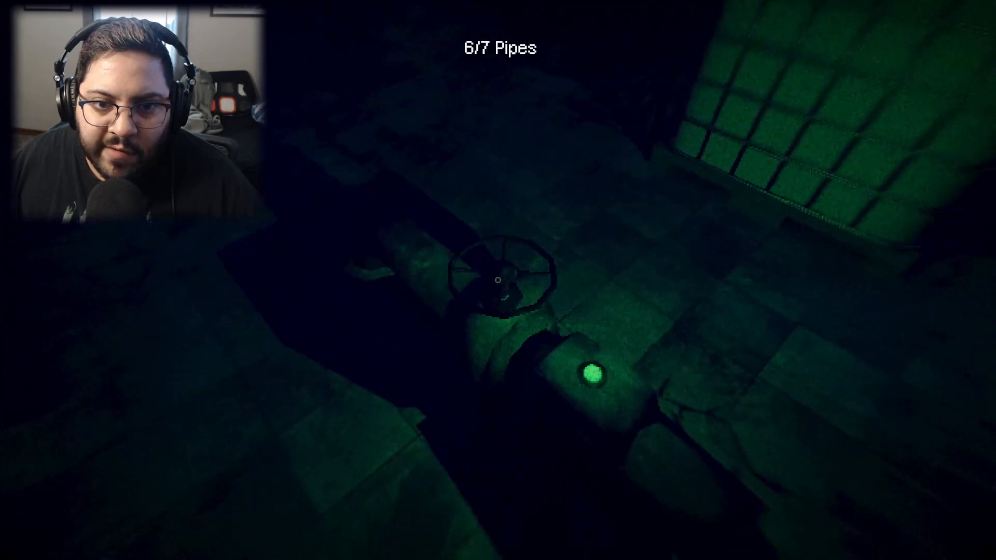
{"action": "mouse_move", "coordinate": [498, 279]}
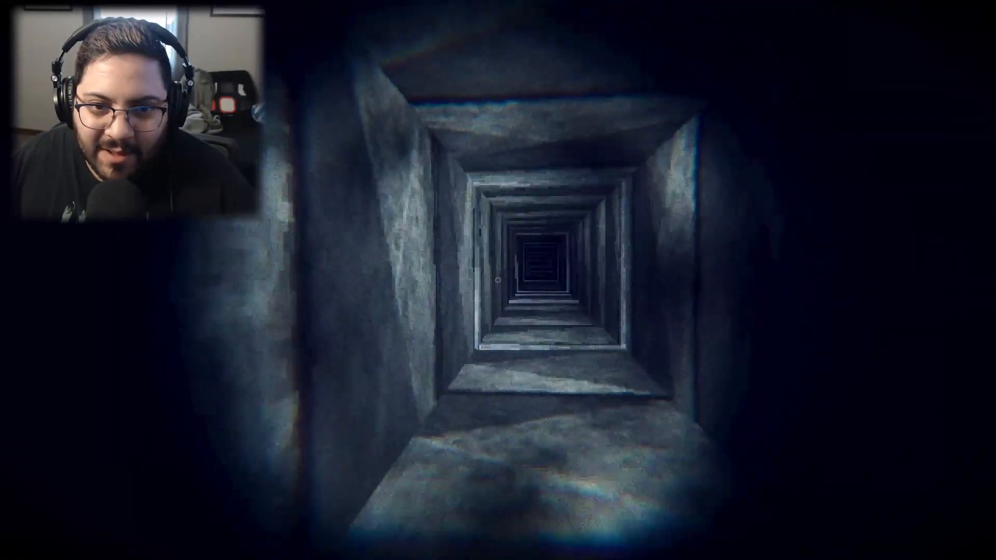
Walk the length of the stone tunnel up to the barred grate.
{"action": "key", "text": "w"}
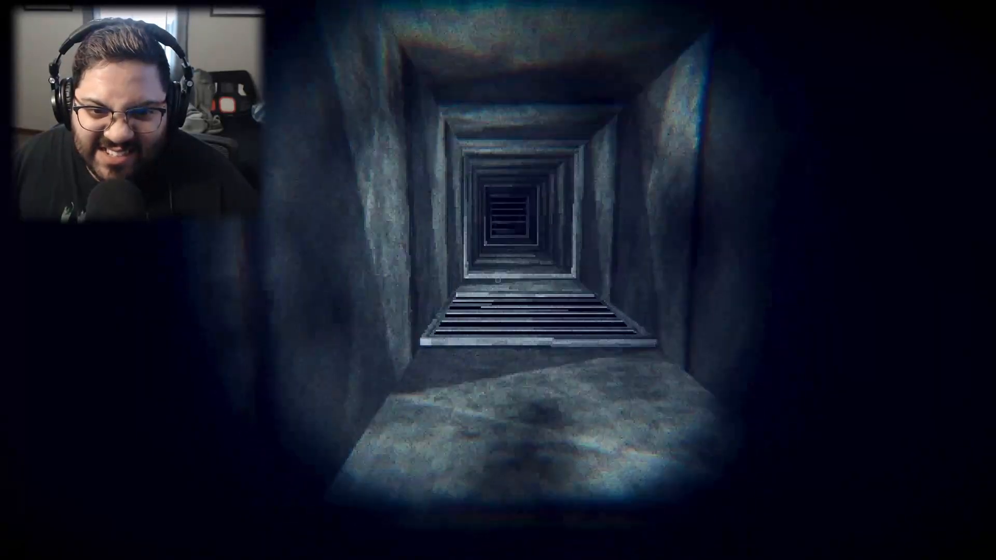
{"action": "key", "text": "w"}
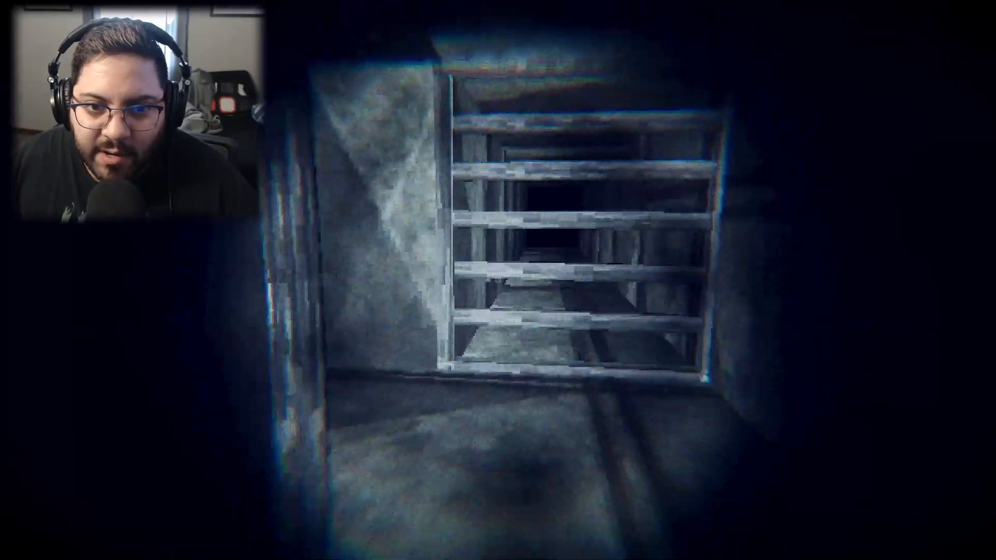
{"action": "key", "text": "w"}
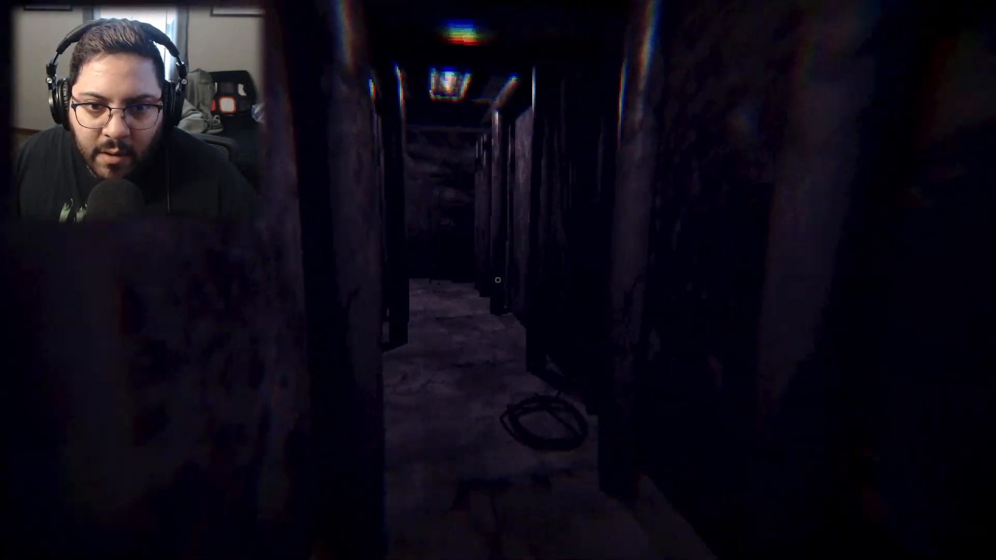
{"action": "mouse_move", "coordinate": [498, 280]}
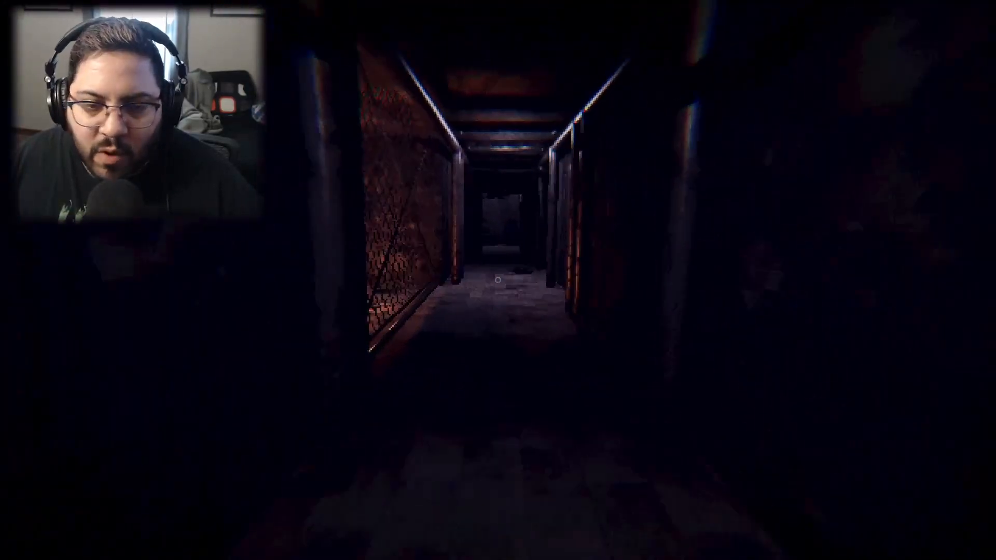
Navigate the fenced and cable-lined corridors, stepping over the boxes to the end door.
{"action": "key", "text": "w"}
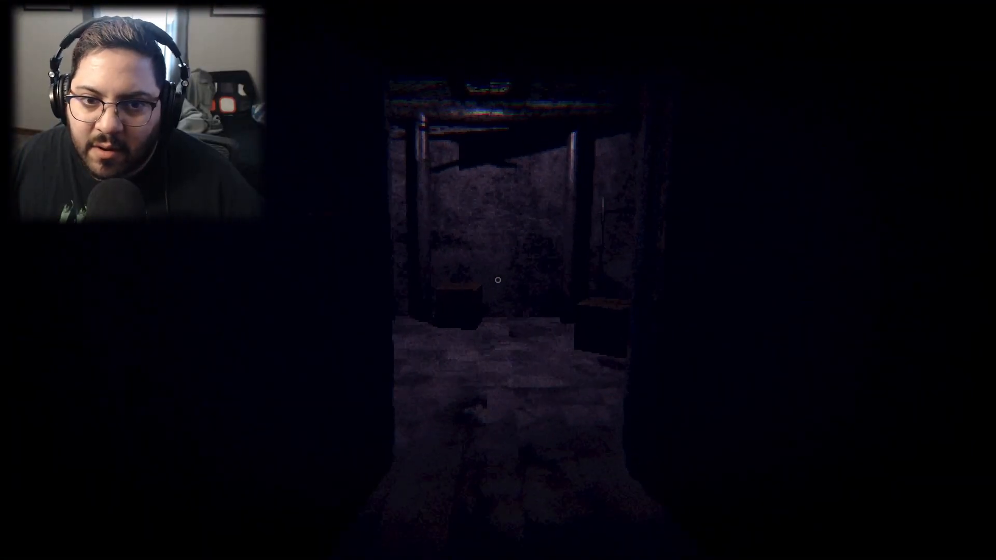
{"action": "key", "text": "w"}
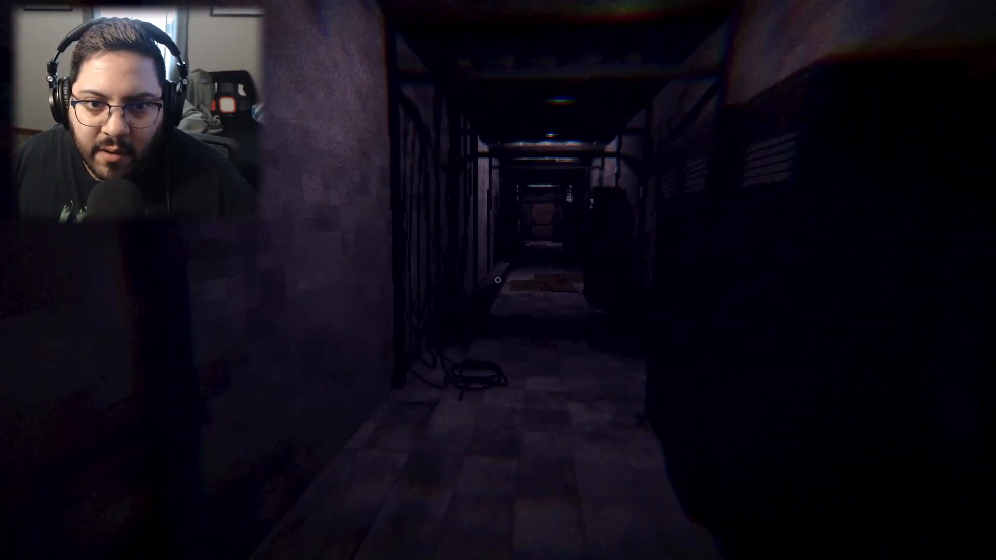
{"action": "key", "text": "w"}
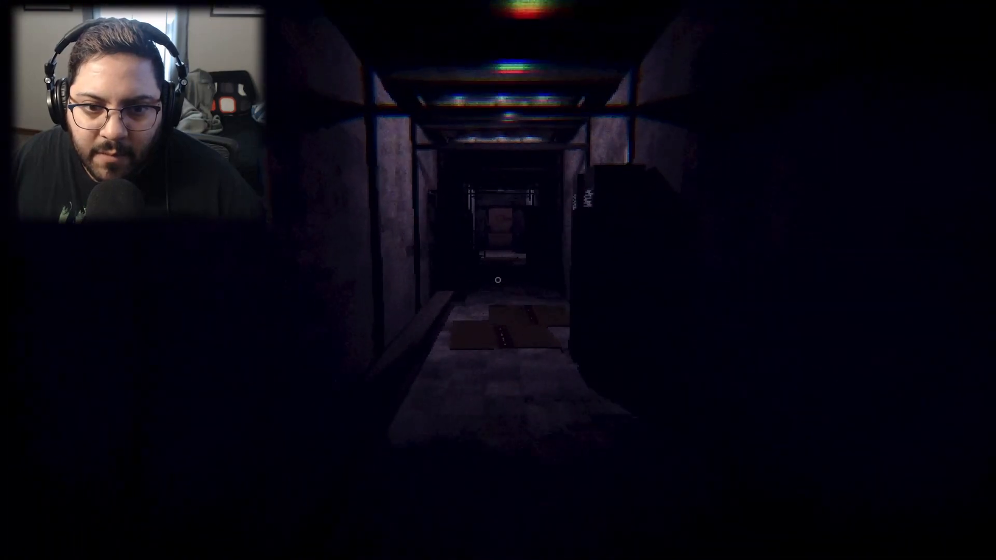
{"action": "key", "text": "w"}
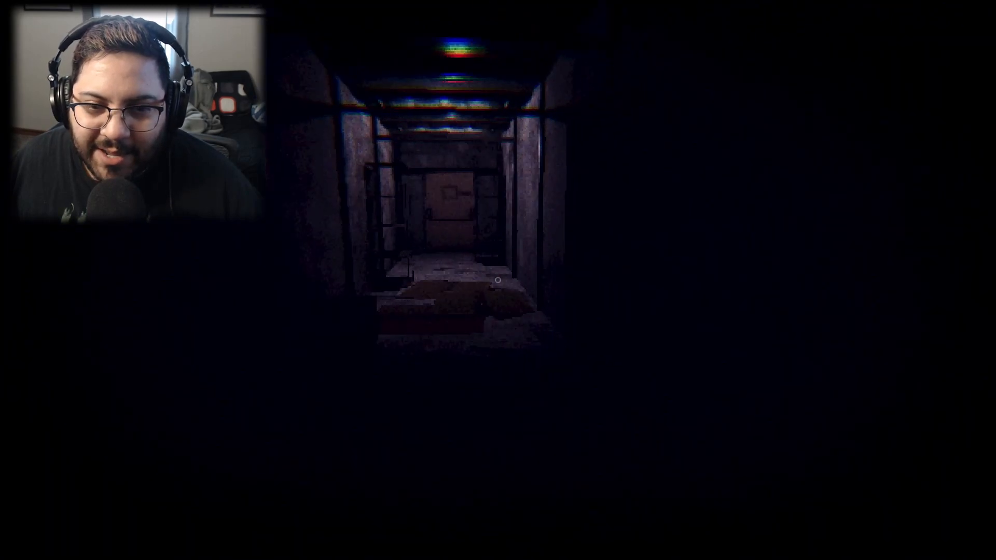
{"action": "key", "text": "w"}
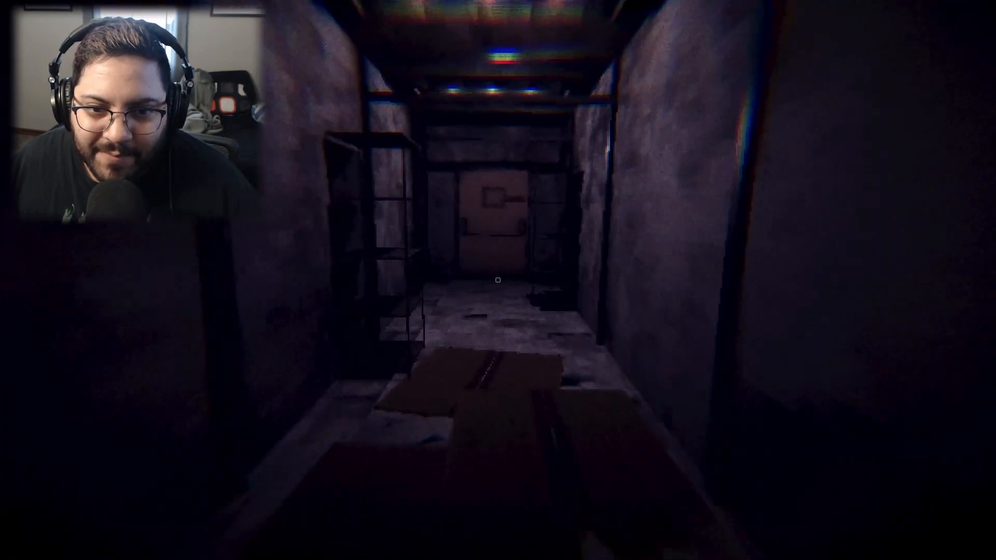
{"action": "key", "text": "w"}
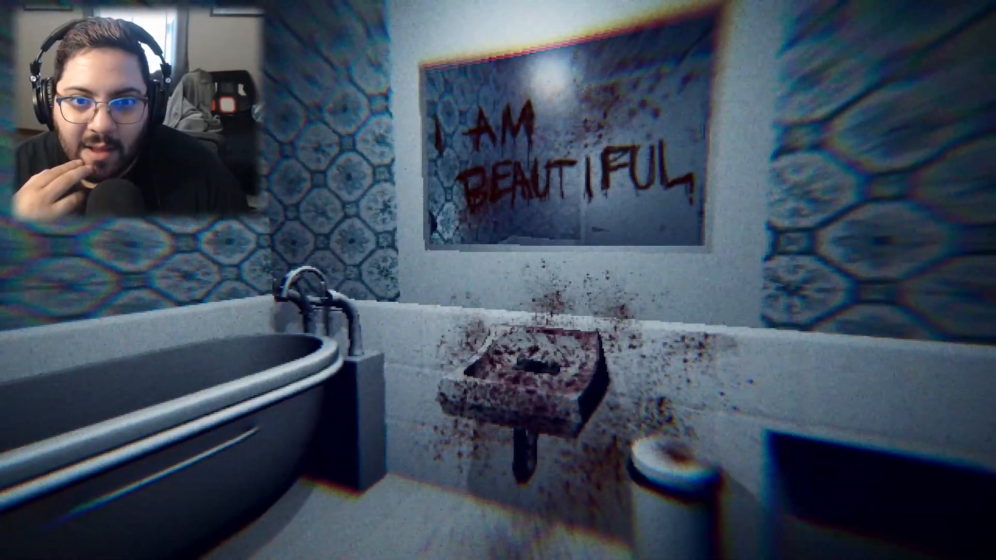
{"action": "mouse_move", "coordinate": [498, 280]}
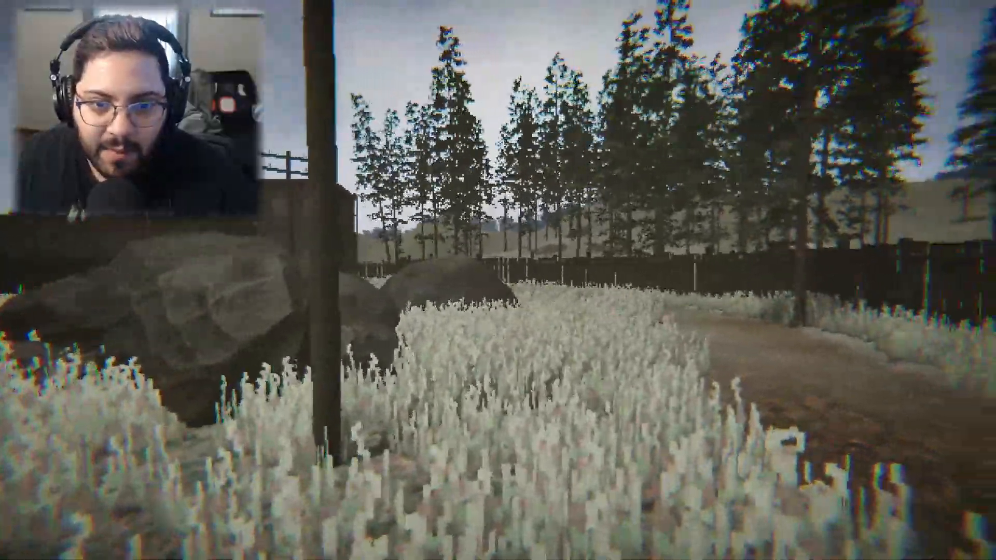
{"action": "mouse_move", "coordinate": [499, 280]}
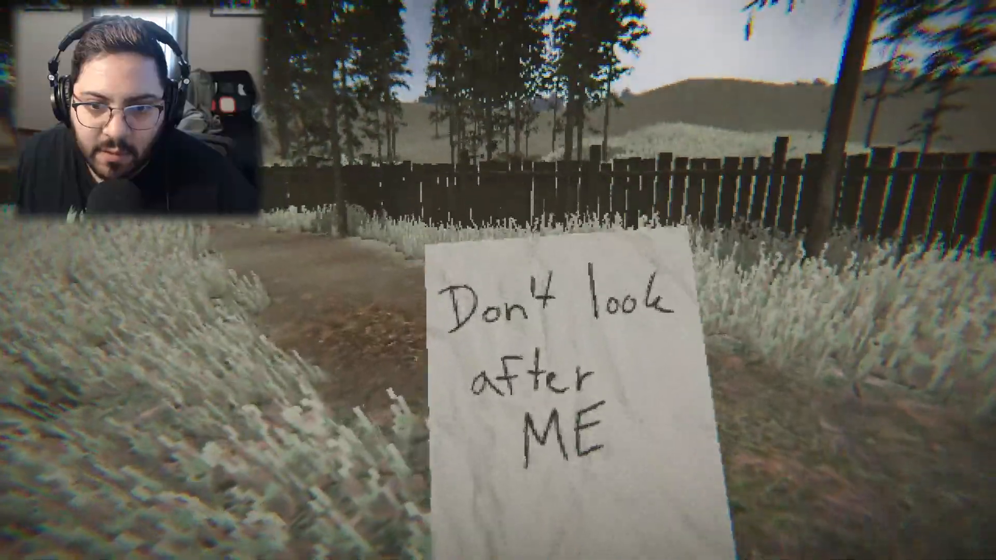
{"action": "mouse_move", "coordinate": [498, 280]}
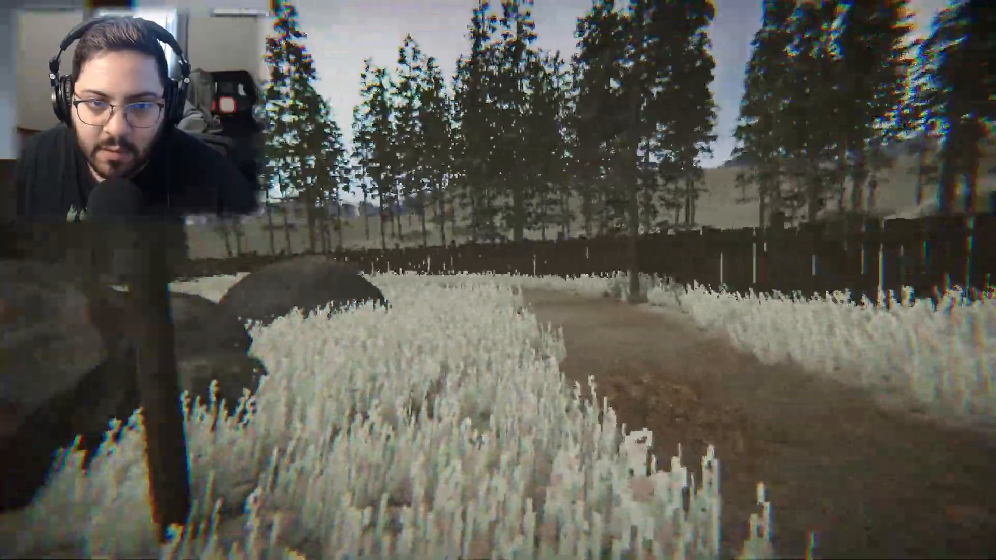
{"action": "mouse_move", "coordinate": [498, 280]}
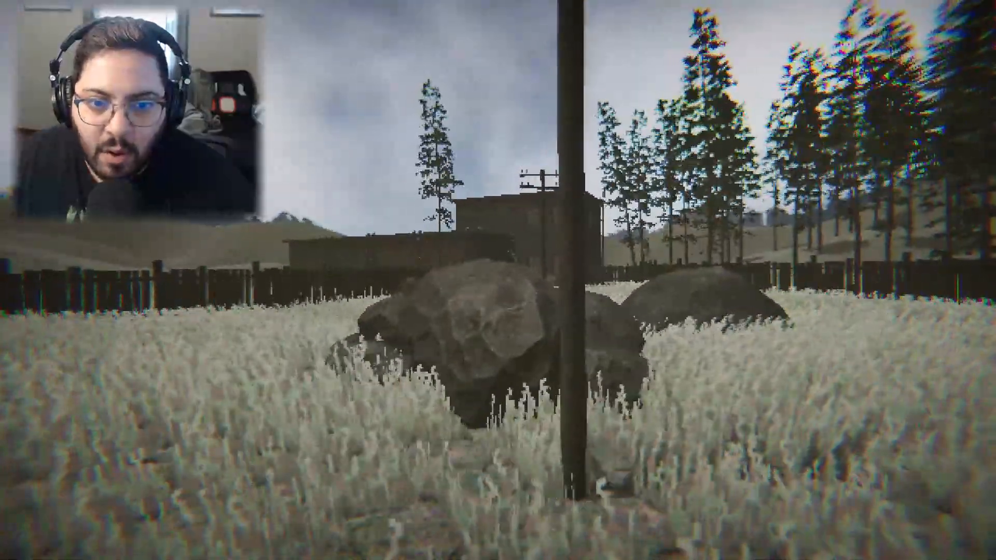
{"action": "mouse_move", "coordinate": [498, 280]}
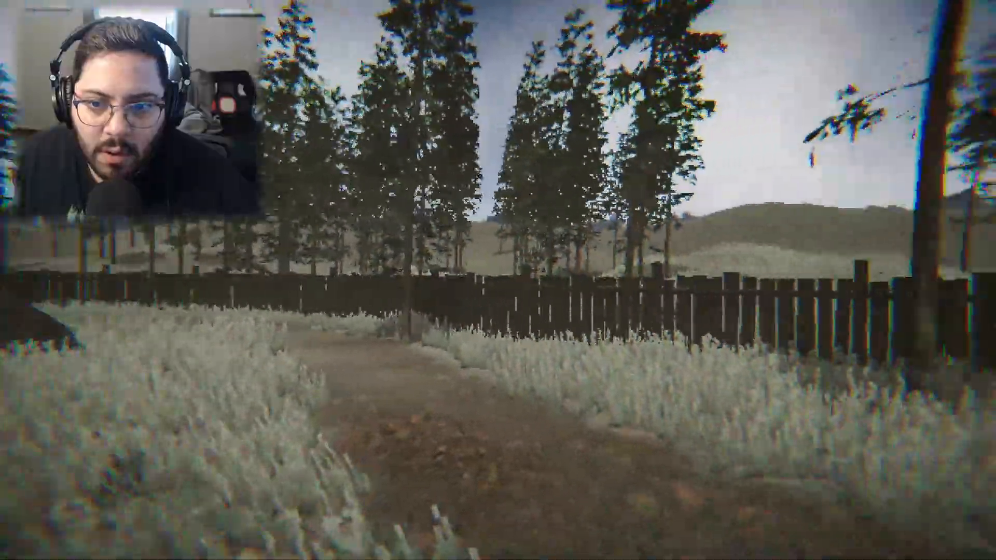